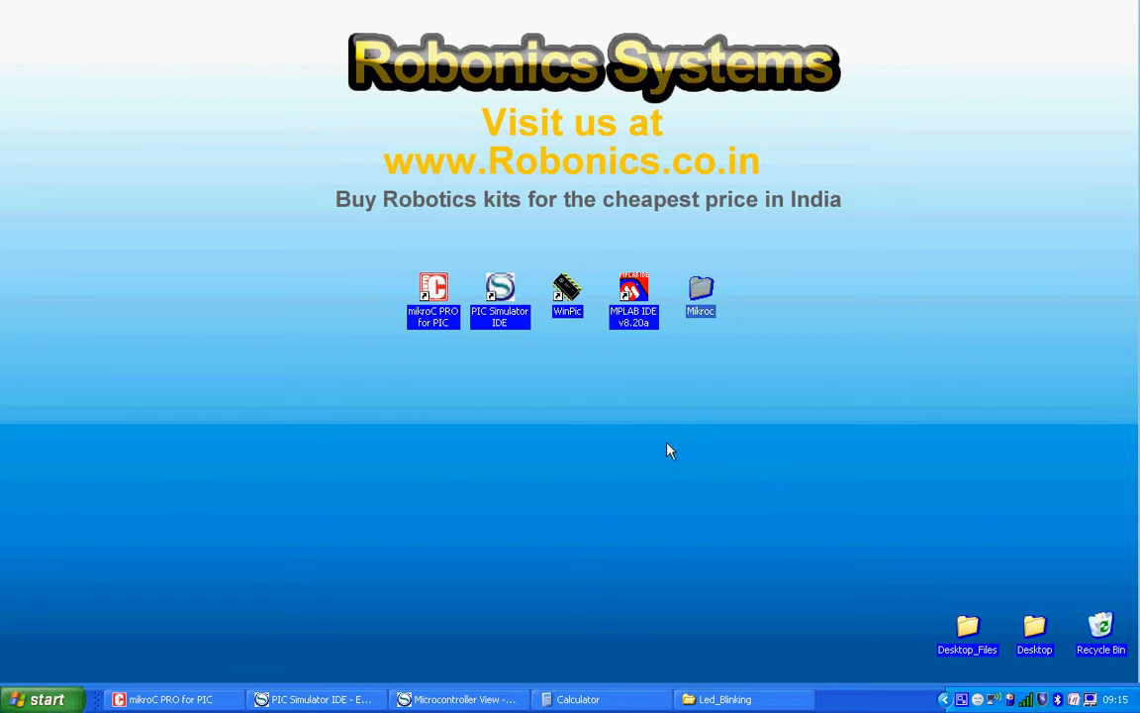
mouse_move(252, 666)
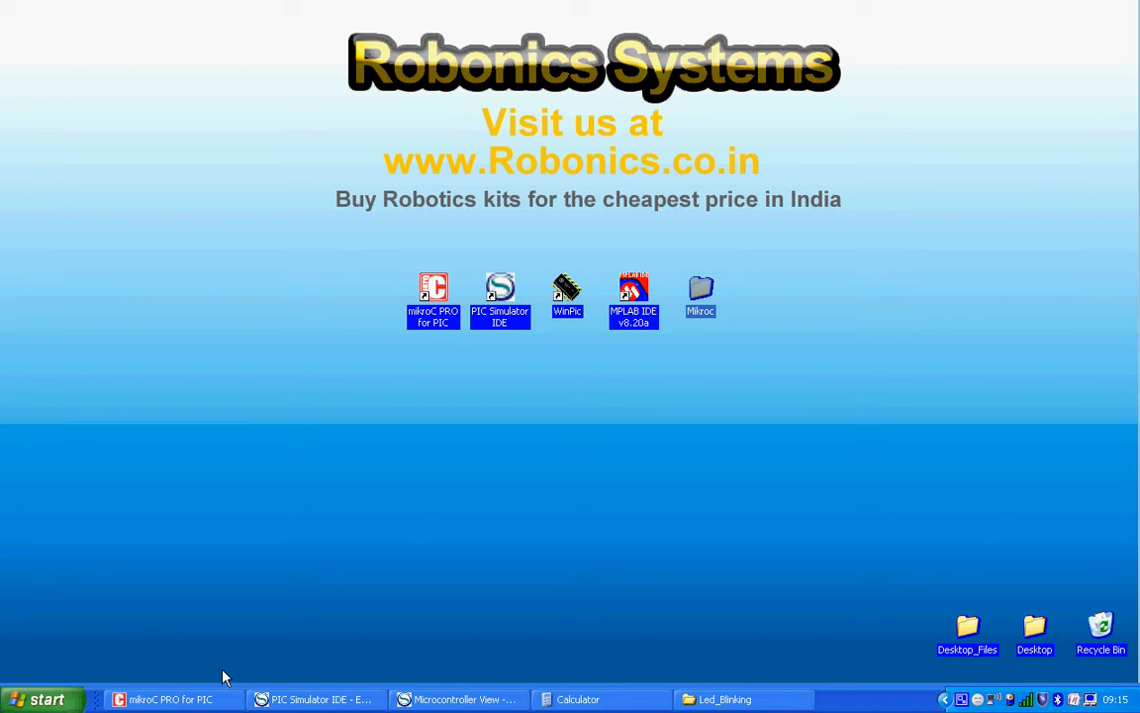
mouse_move(211, 685)
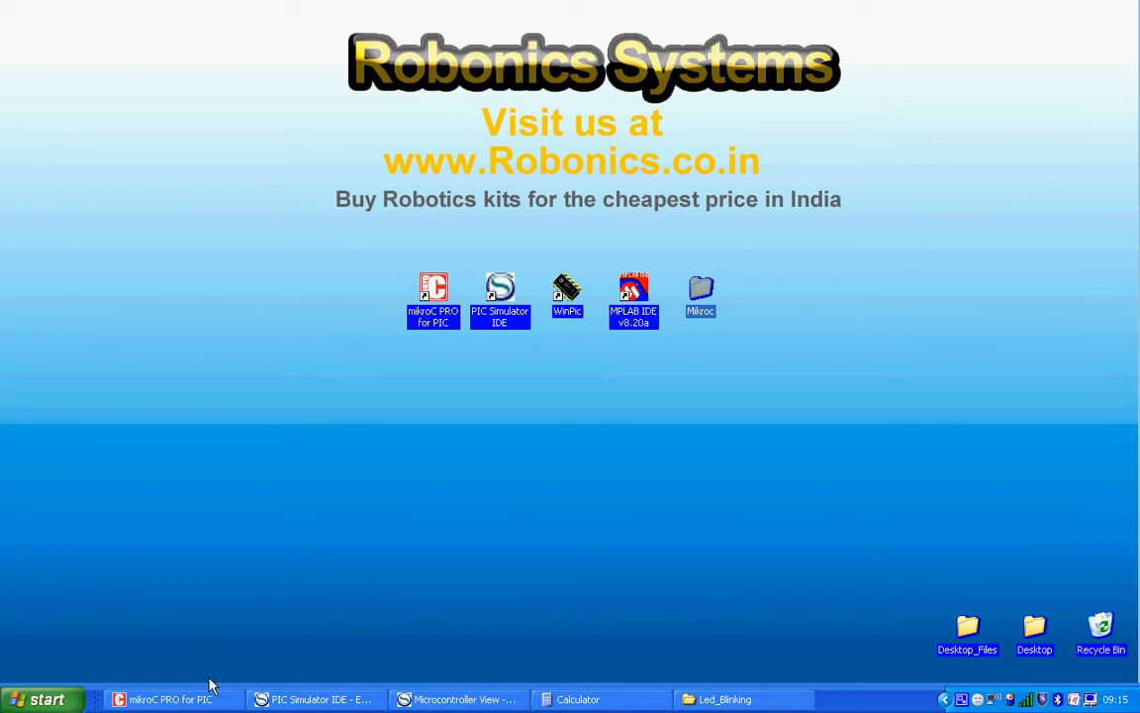
- Restore the mikroC PRO for PIC LED-blinking project window from the taskbar
click(168, 698)
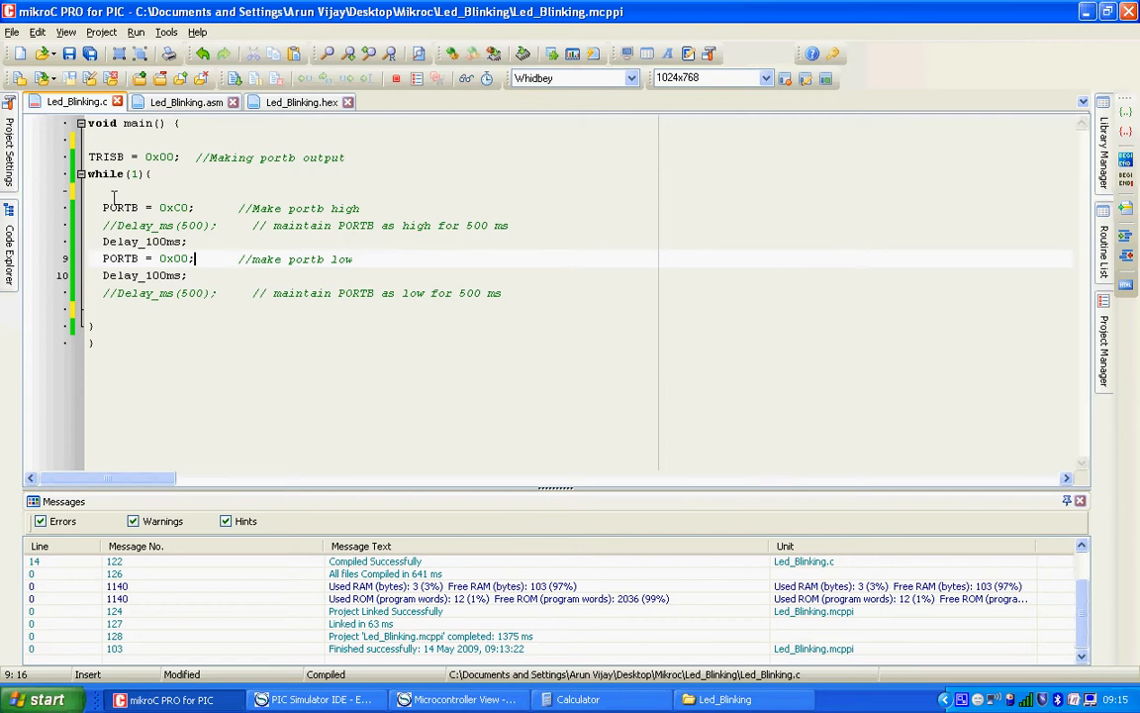
- Place the cursor on the loop's blank line and show the PIC16F84 Microcontroller View
click(115, 191)
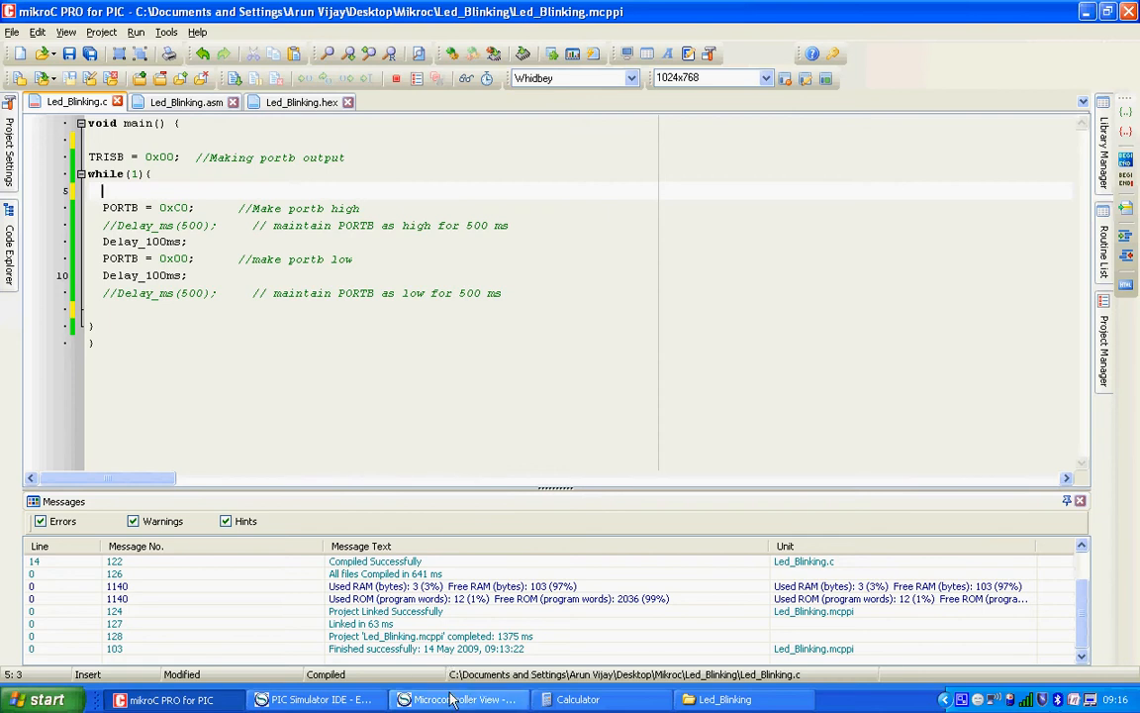
click(459, 699)
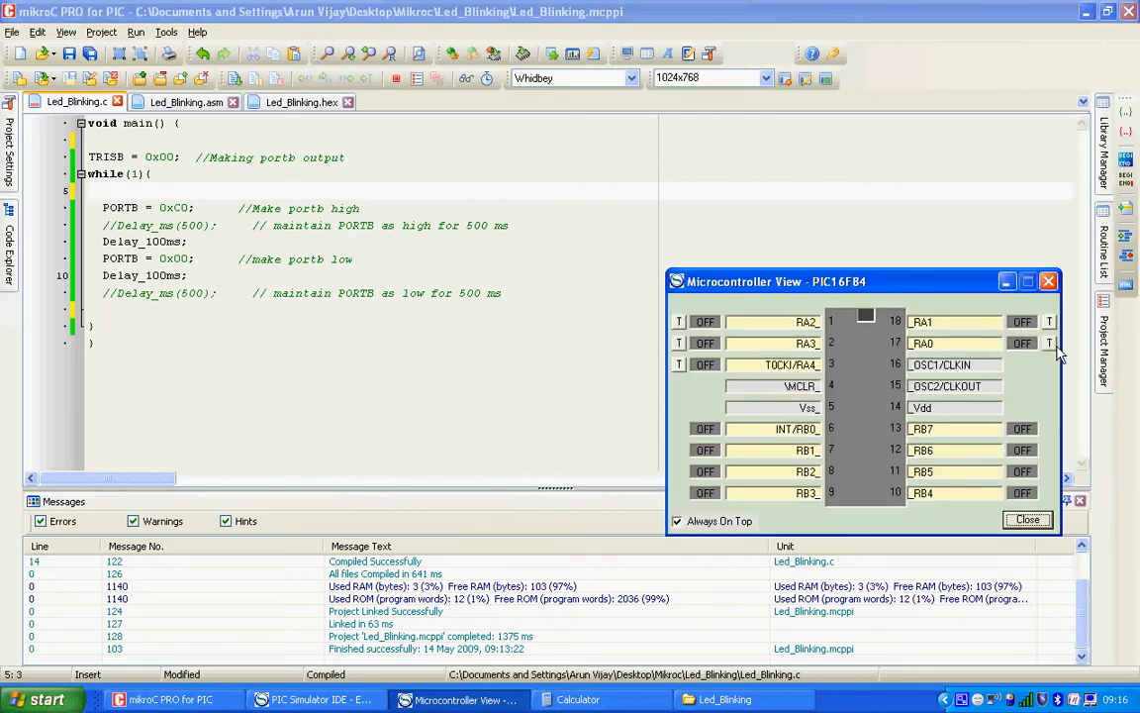
- Toggle input pin RA0 on in the PIC16F84 view
click(1021, 342)
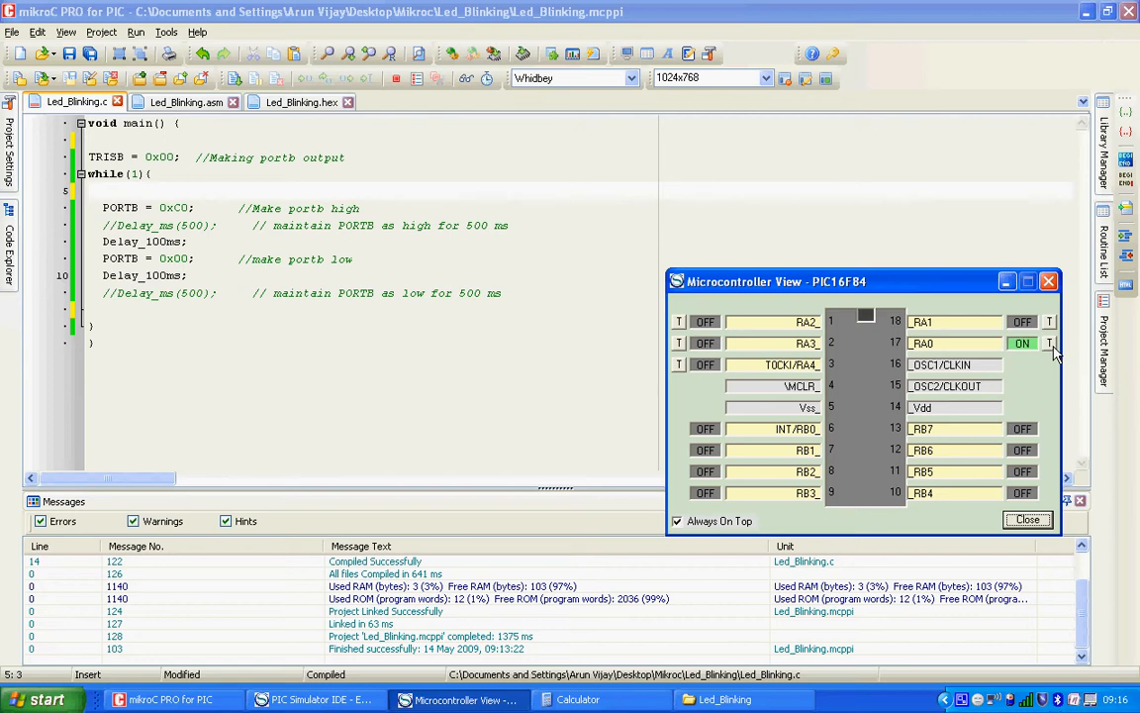
mouse_move(1049, 362)
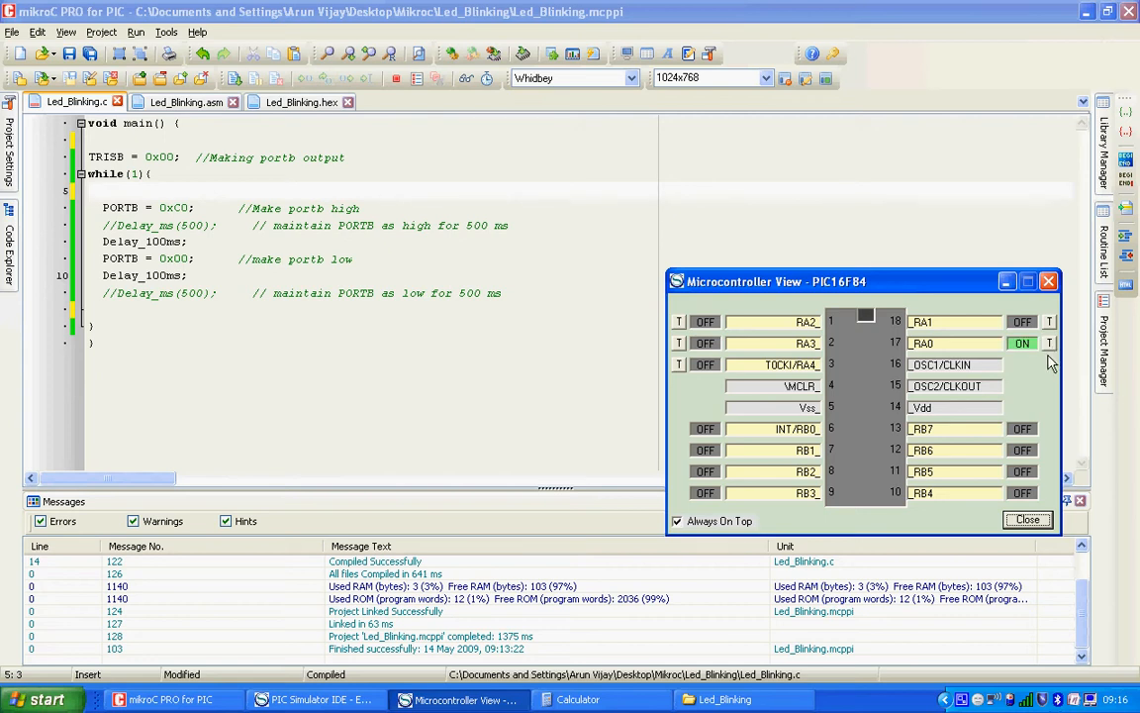
mouse_move(1021, 427)
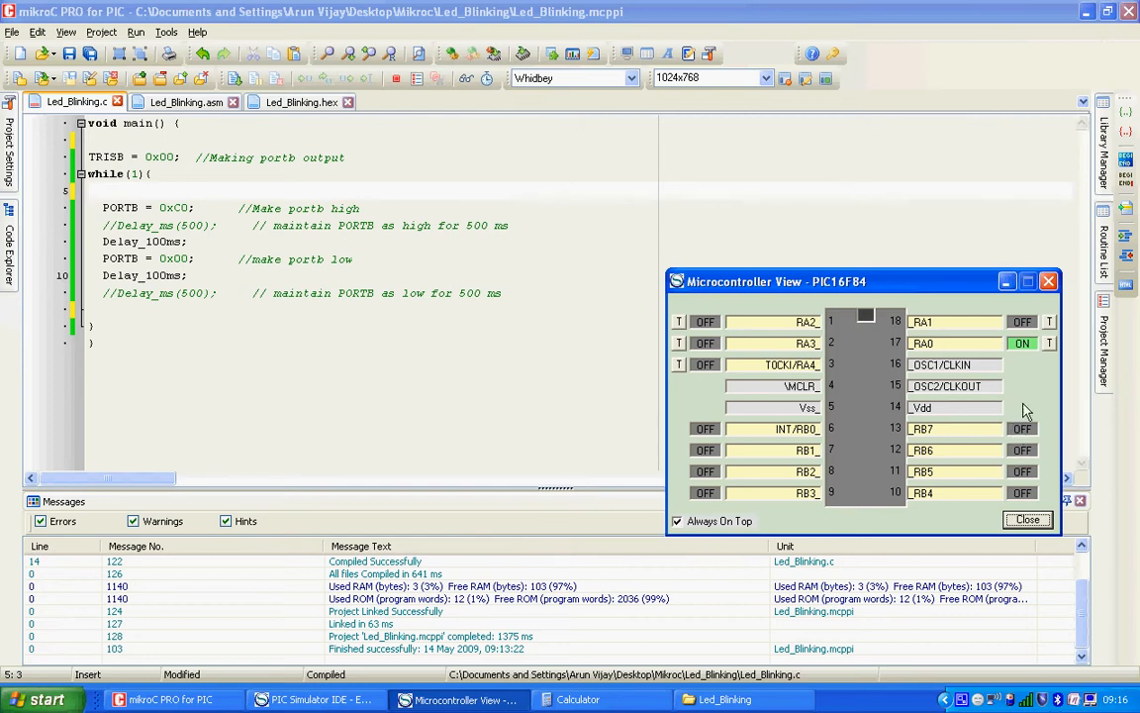
mouse_move(1052, 353)
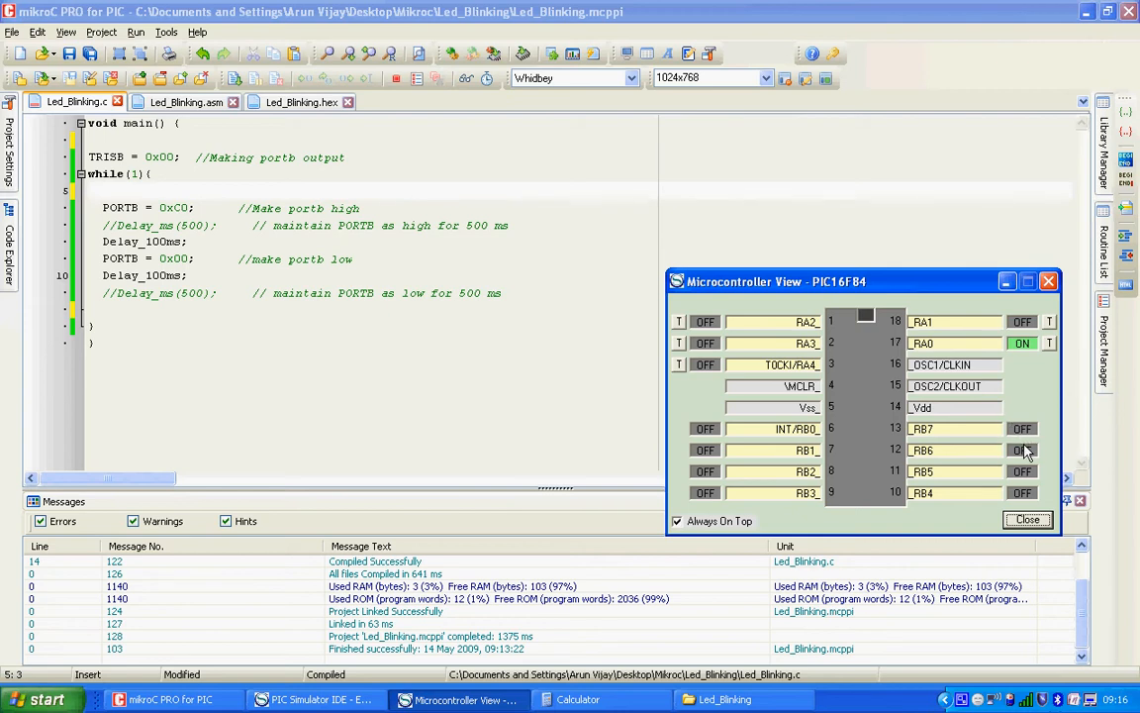
mouse_move(1054, 358)
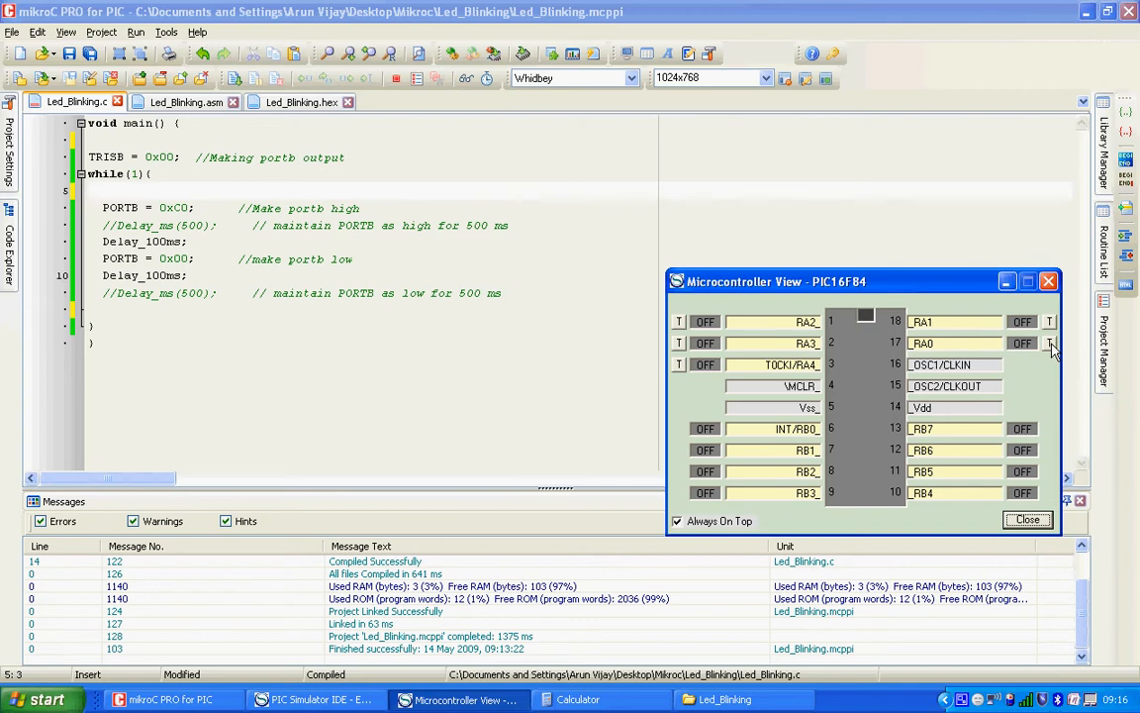
mouse_move(997, 459)
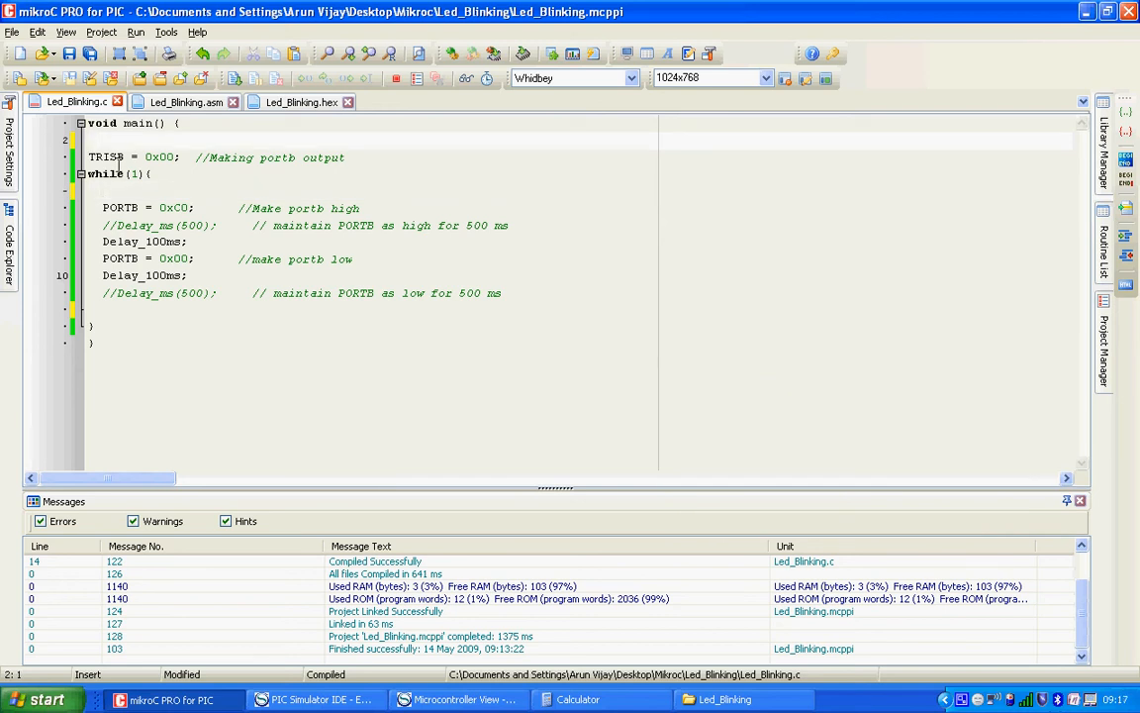
- Add 'TRISA = 0xff; //Make PORTA as input' and return to the loop's blank line
text(TRIS)
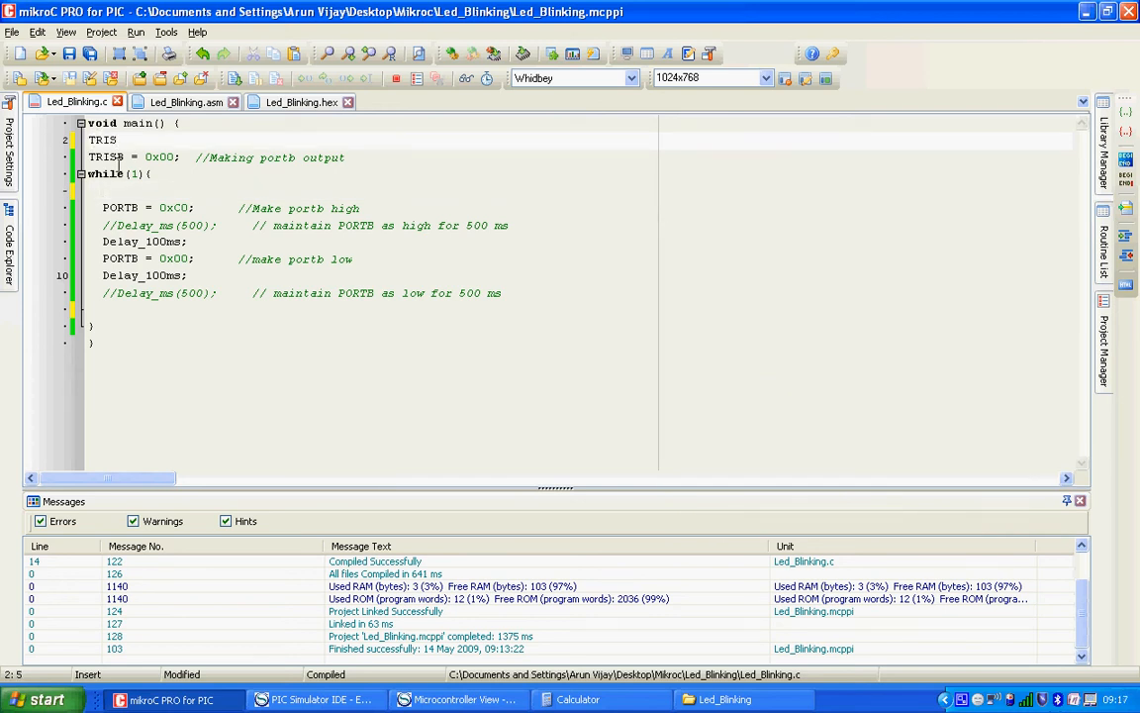
text(A =)
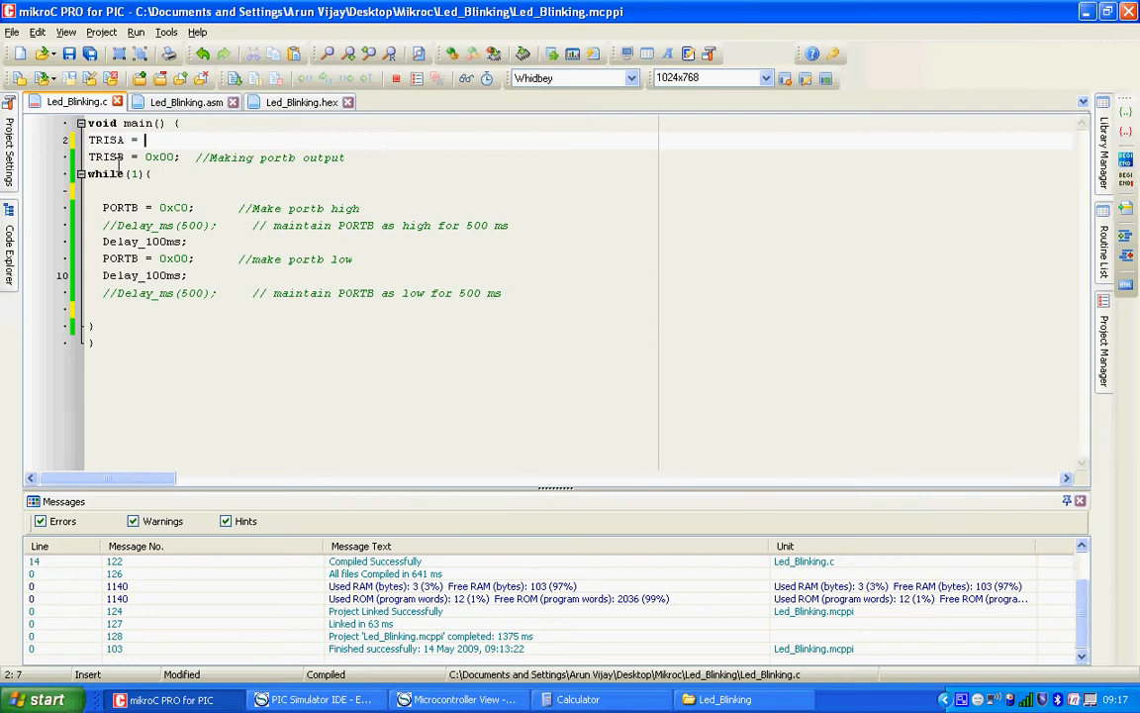
text(0xff;)
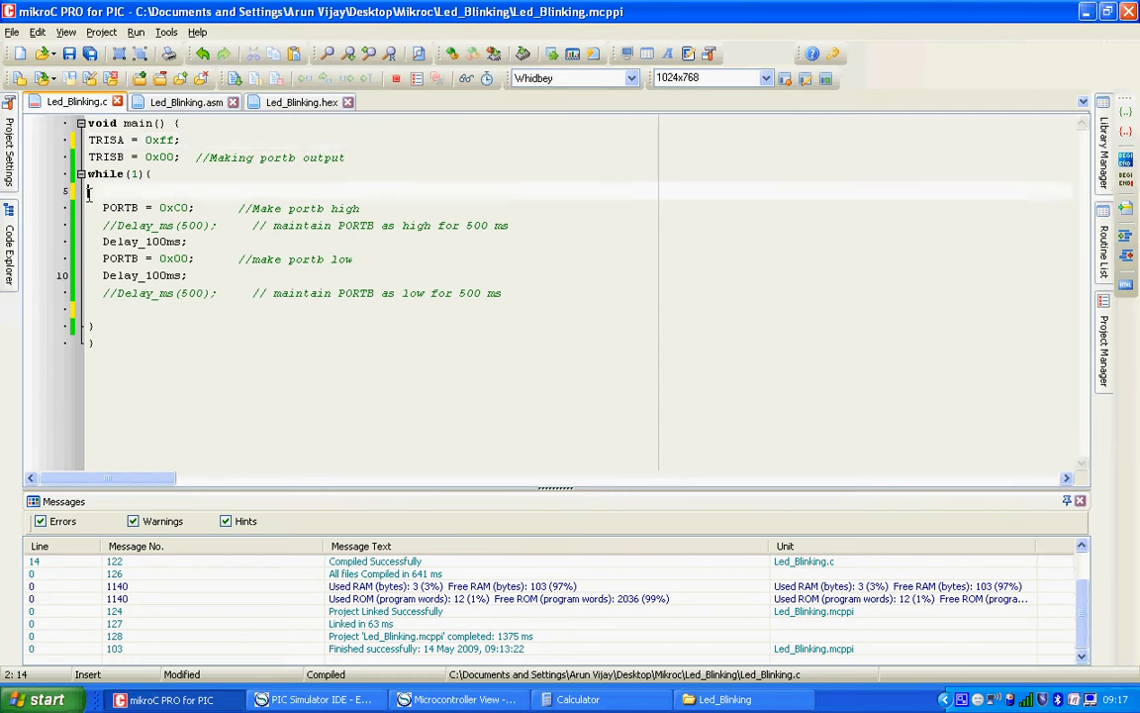
click(112, 198)
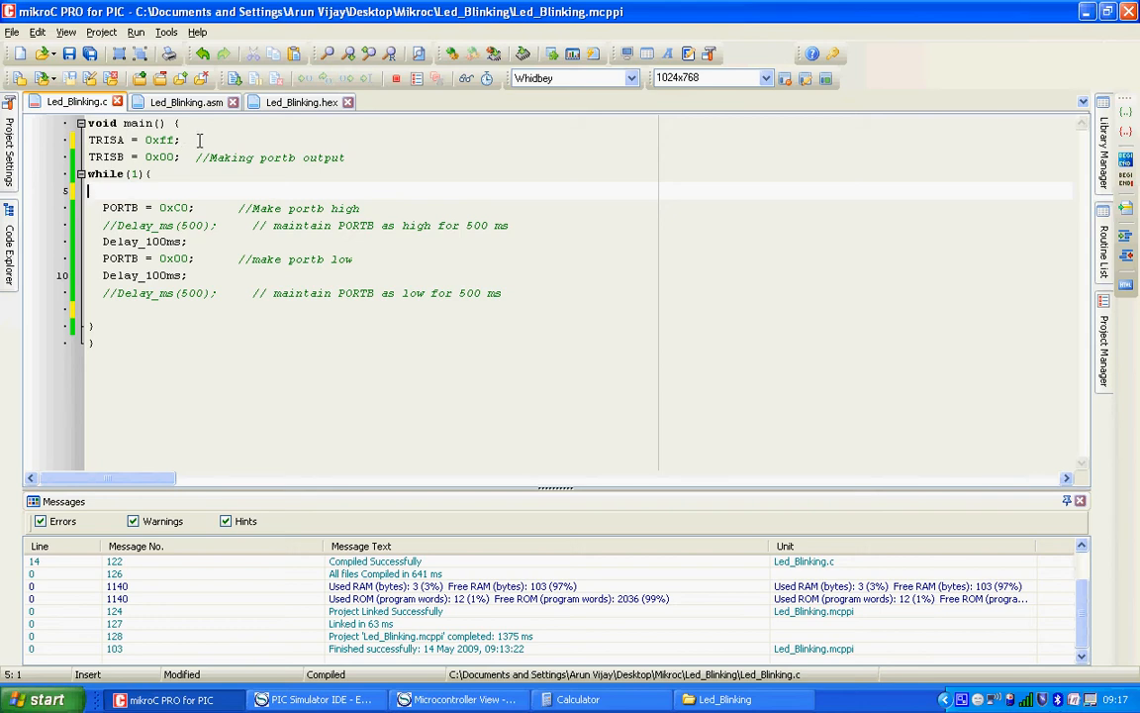
text(//)
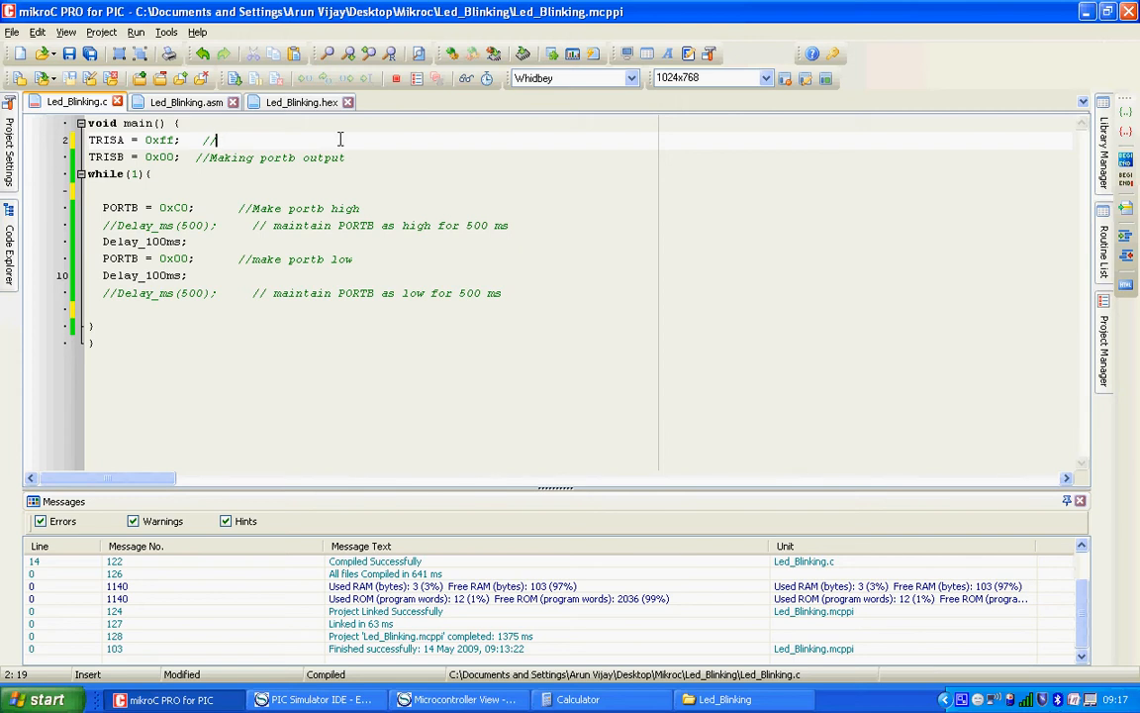
text(Make P)
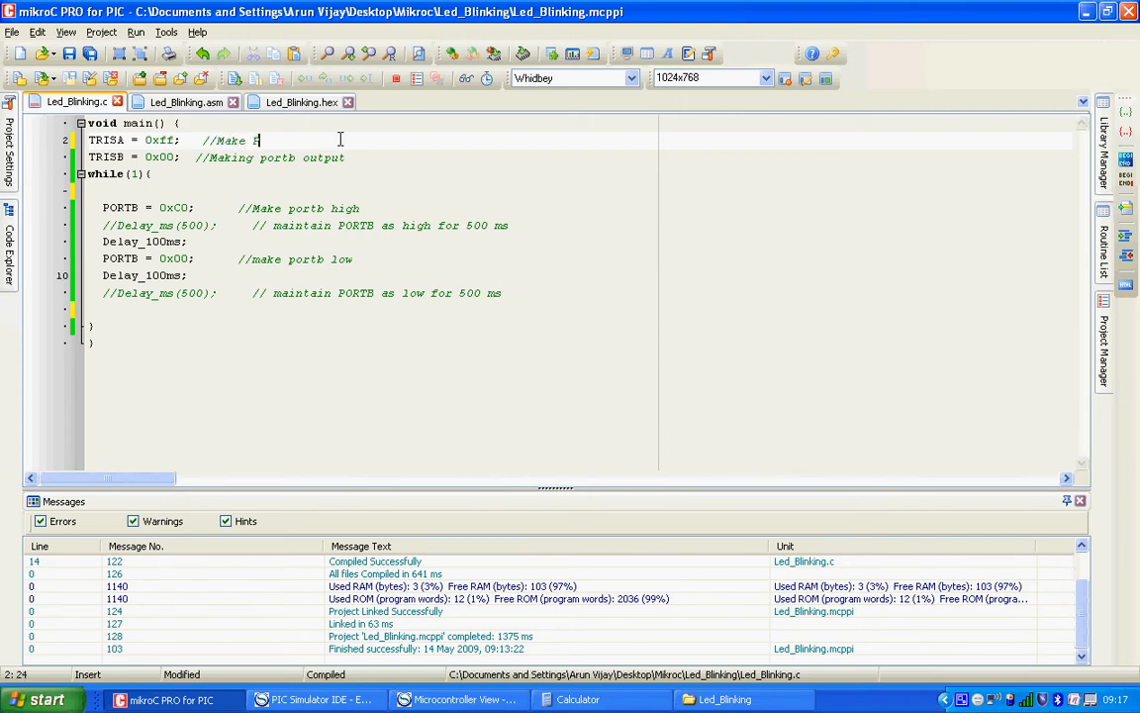
text(PORTA)
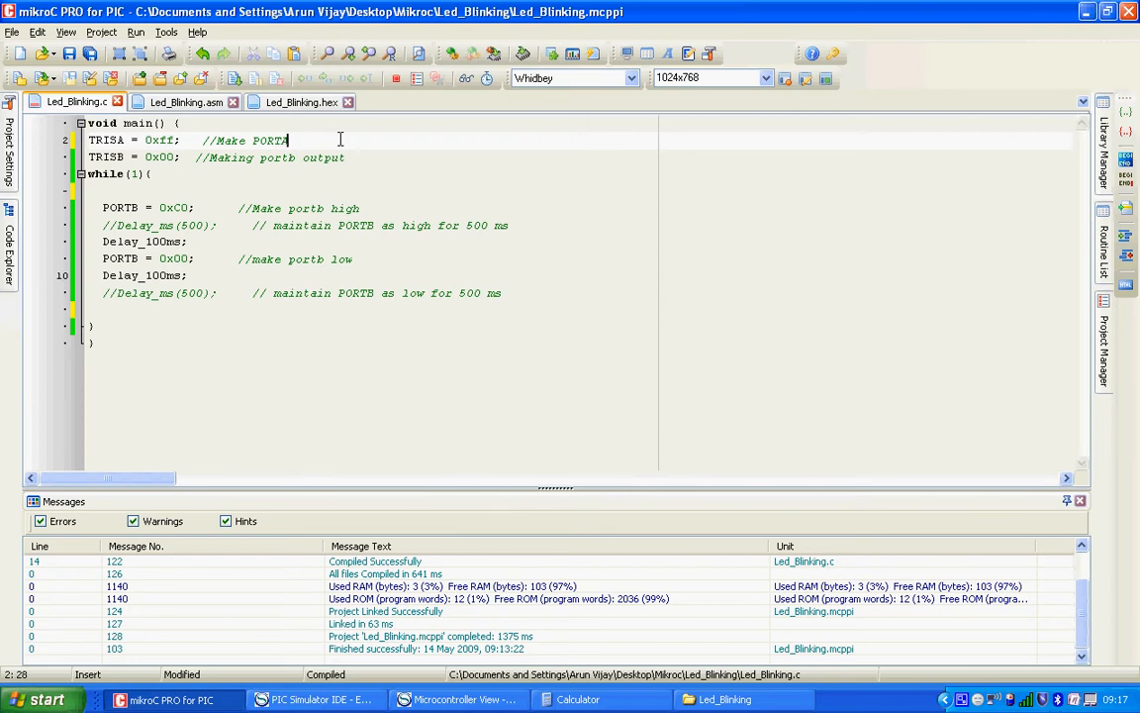
text(as input)
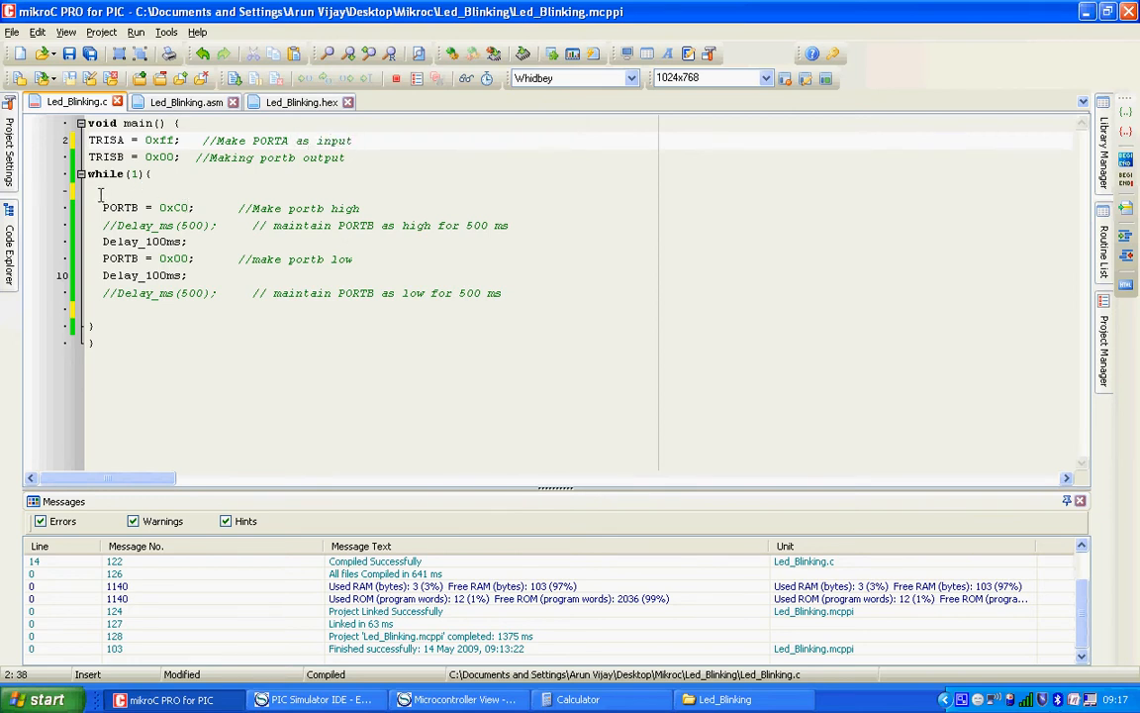
click(97, 191)
text(if)
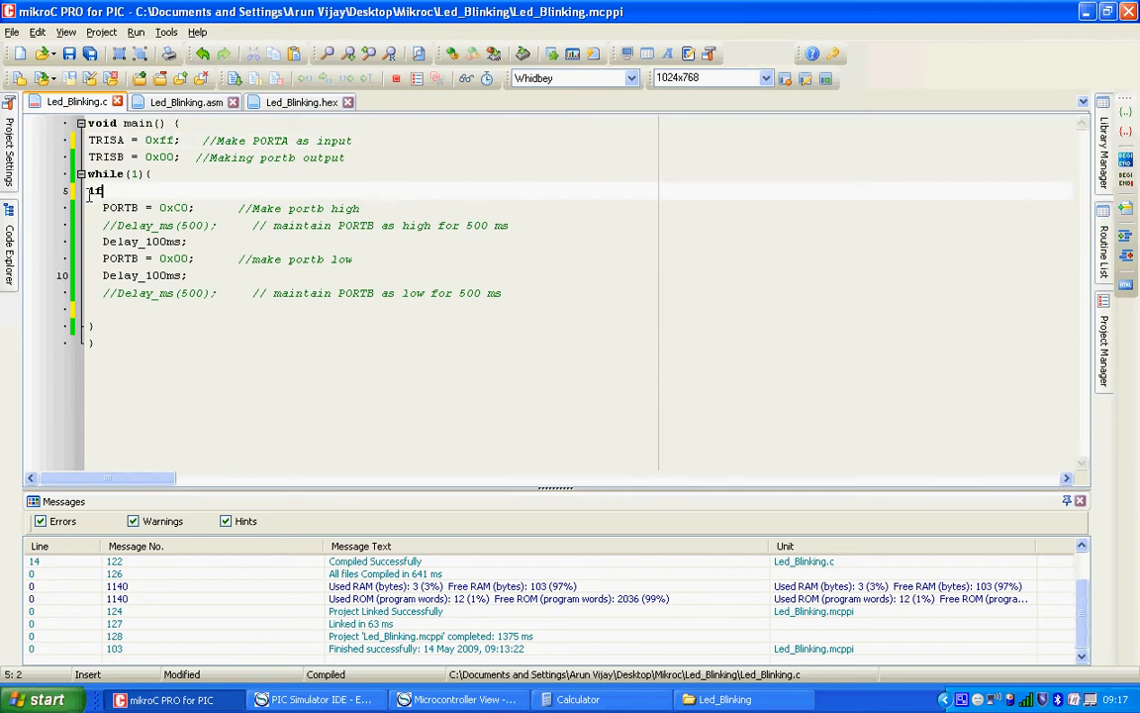
- Start the if(PORTA.) condition and check the RA0 pin name in the chip view
text(())
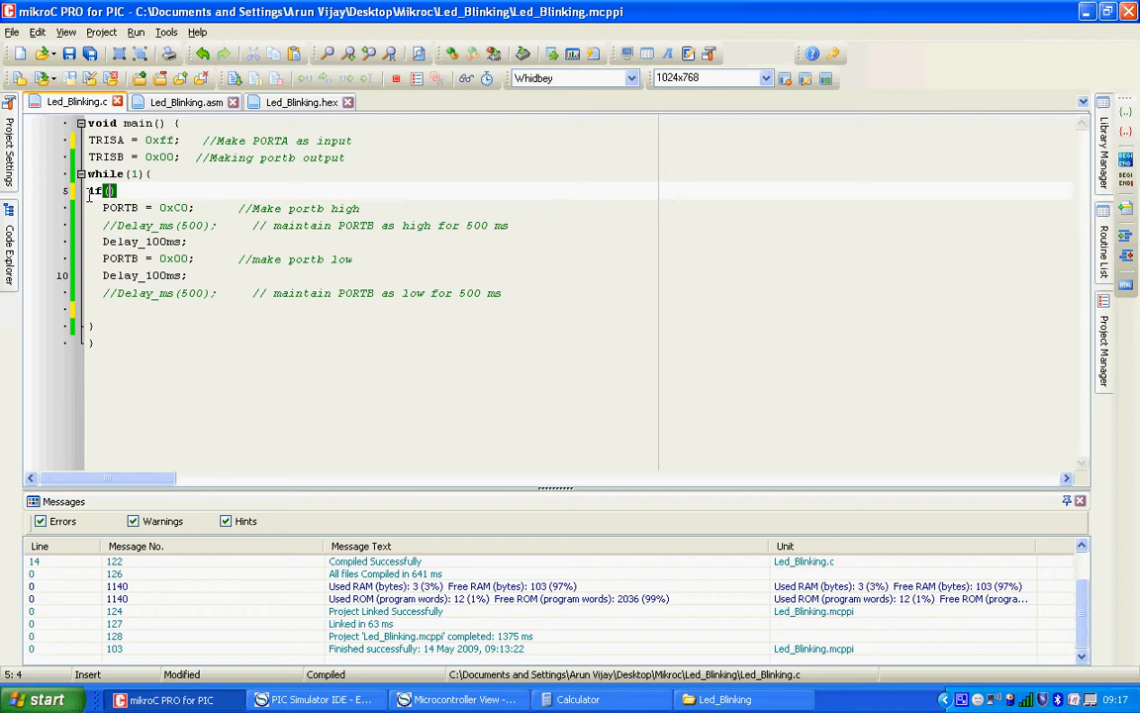
text(PORTB)
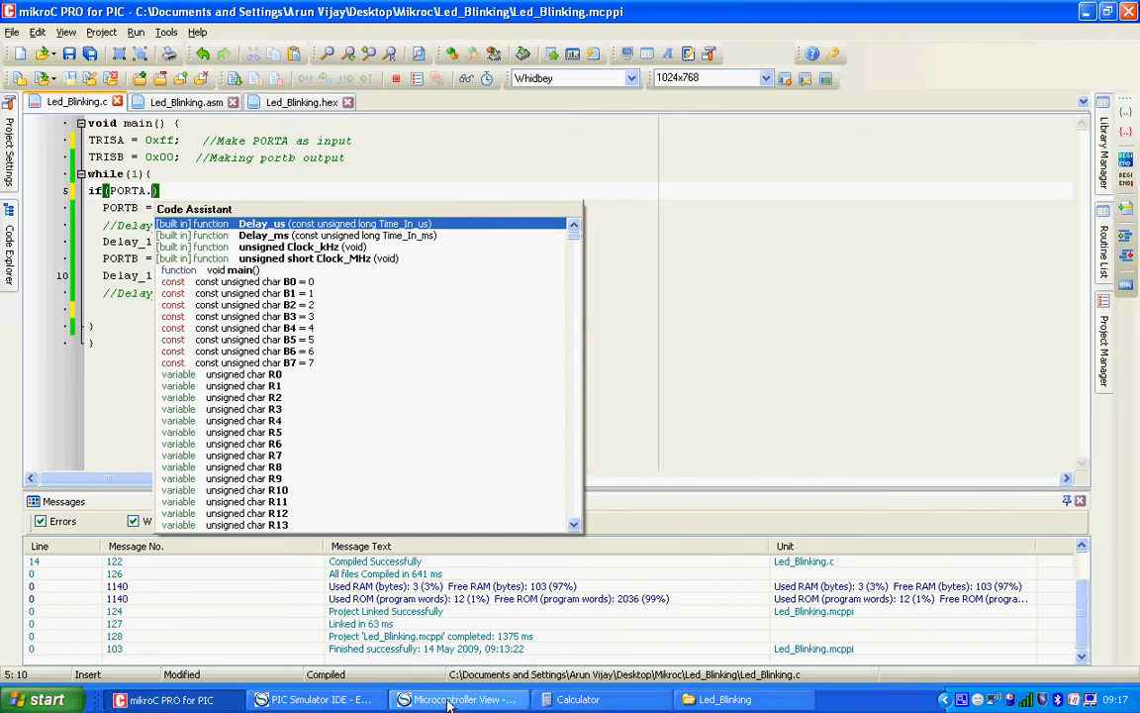
click(458, 699)
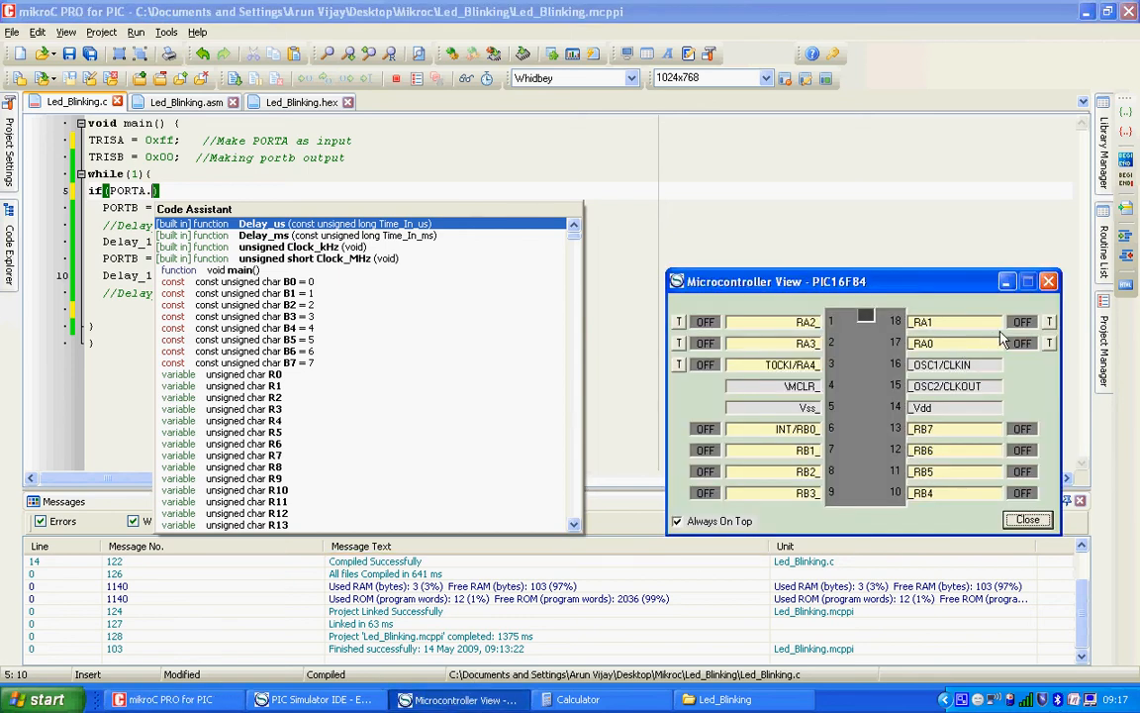
mouse_move(947, 356)
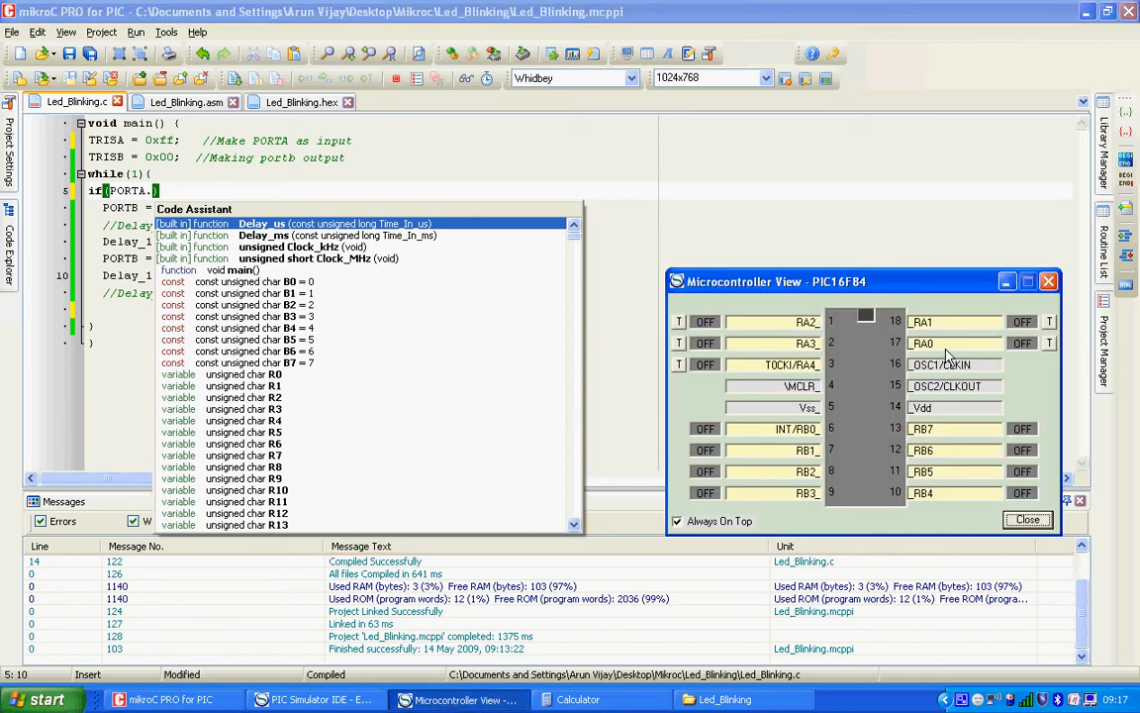
mouse_move(940, 354)
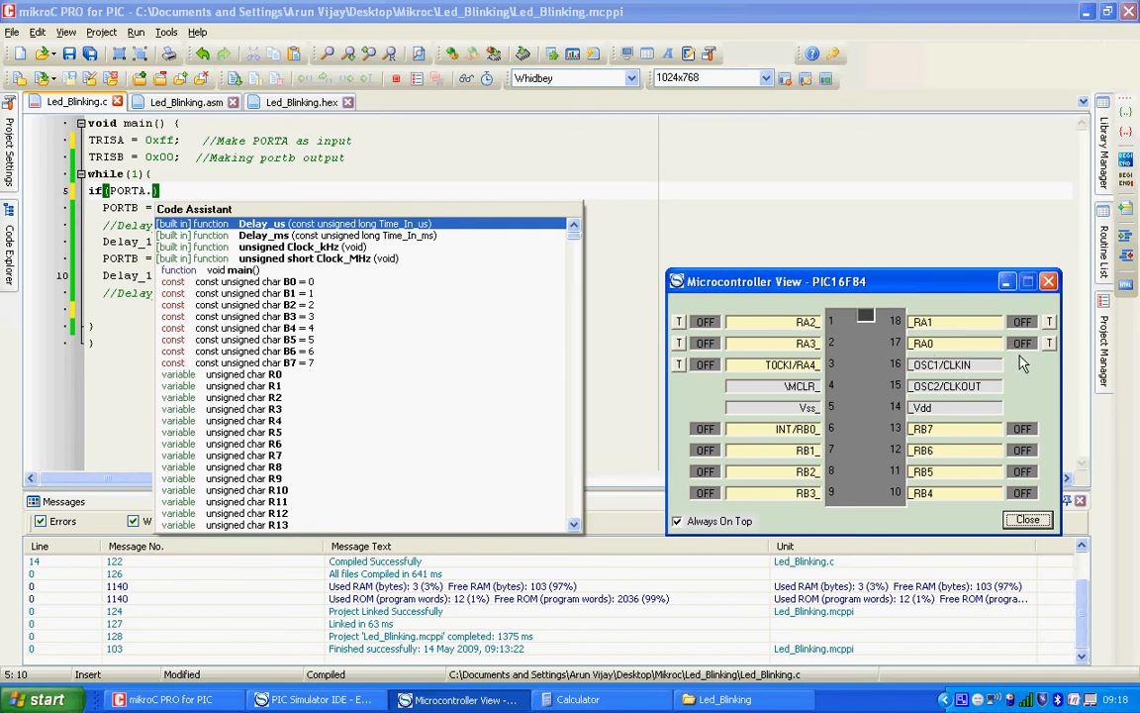
mouse_move(1054, 358)
text(f0)
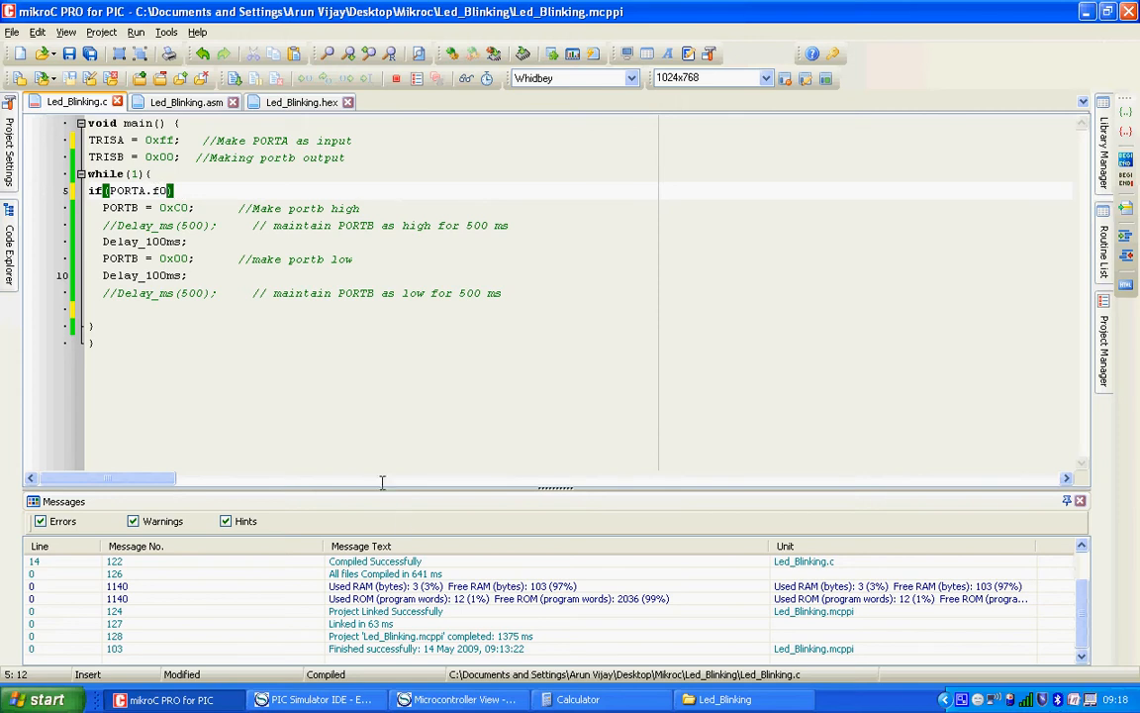
- Check the pin view, then return to the editor to brace the if(PORTA.f0) body
click(459, 699)
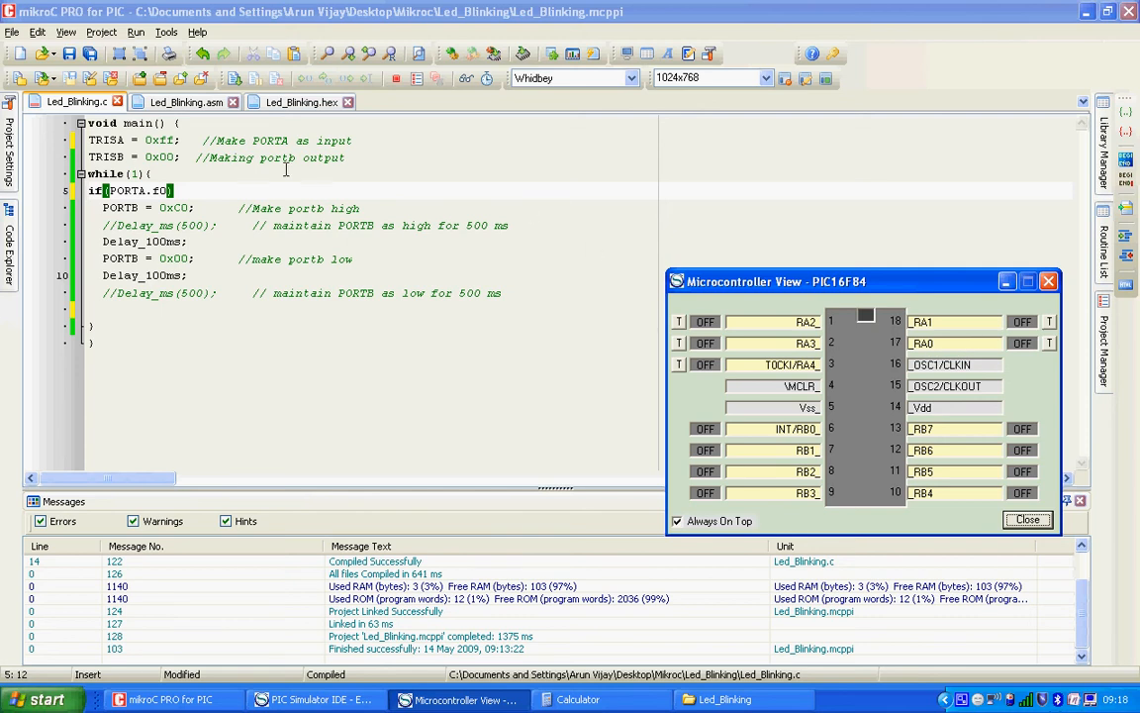
click(1027, 519)
text(1)
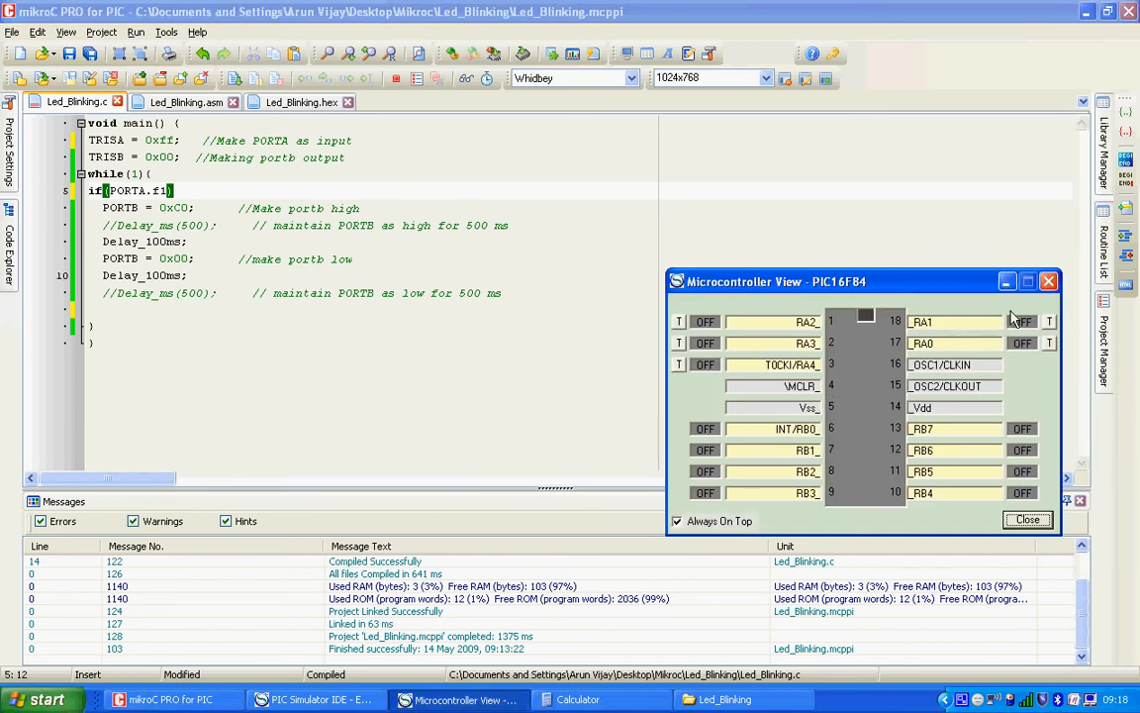
mouse_move(1049, 347)
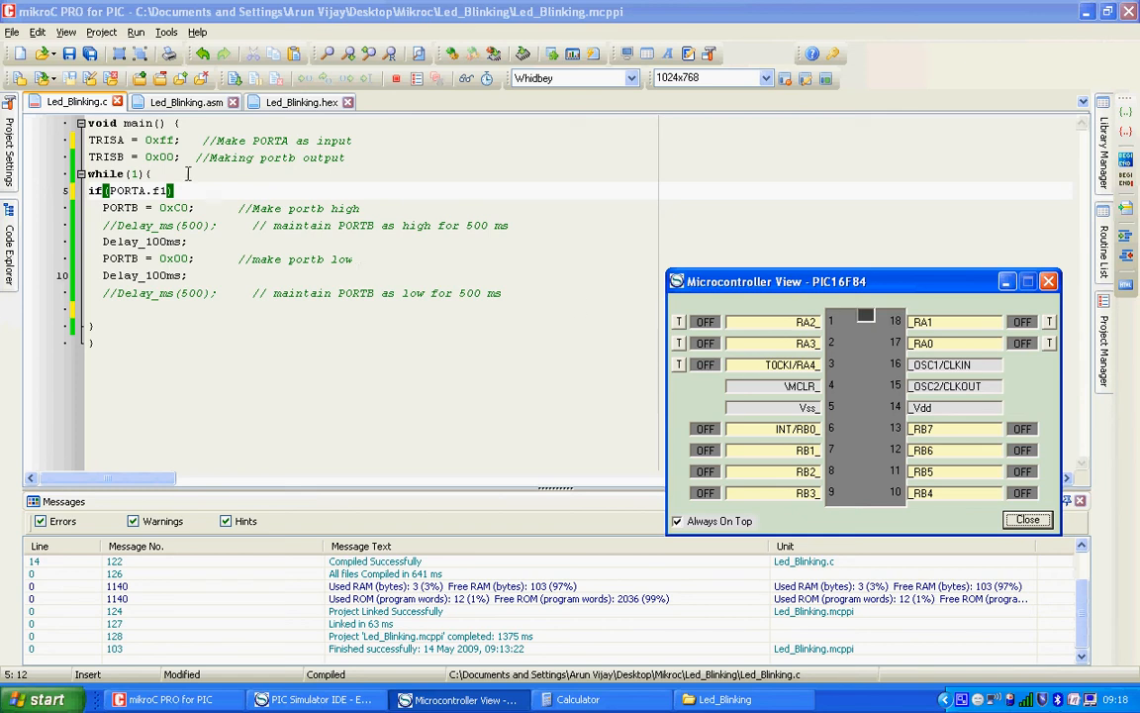
click(1027, 520)
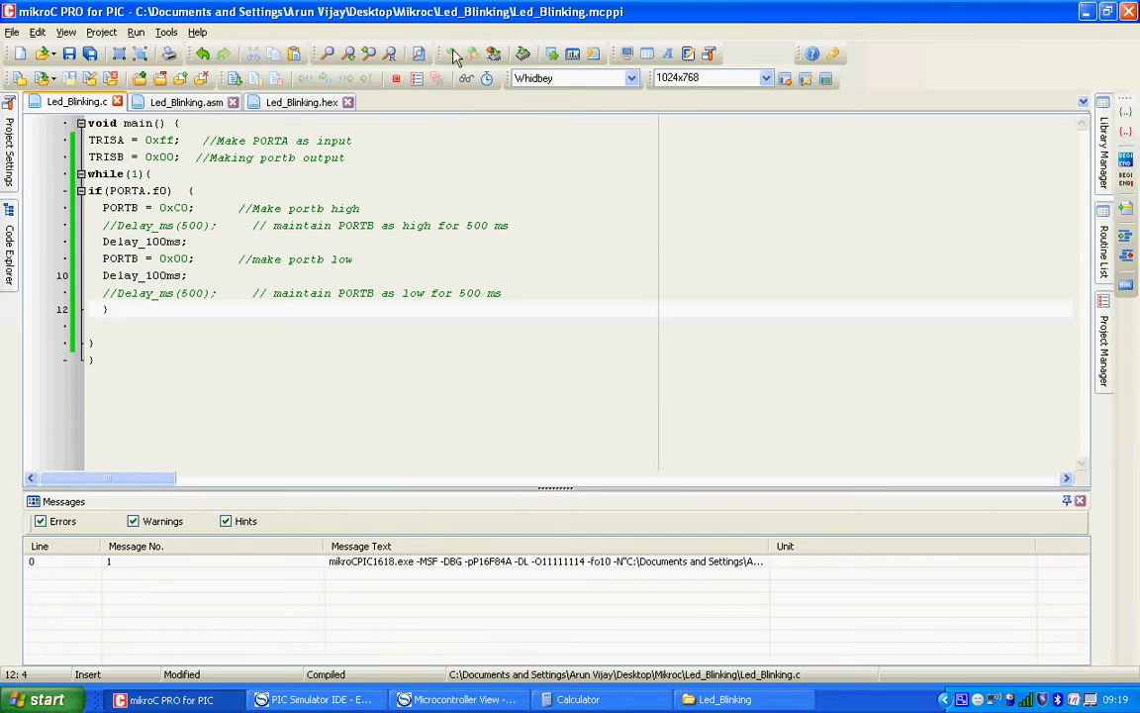
- Rebuild the project and reload the Led_Blinking hex into PIC Simulator IDE
click(451, 53)
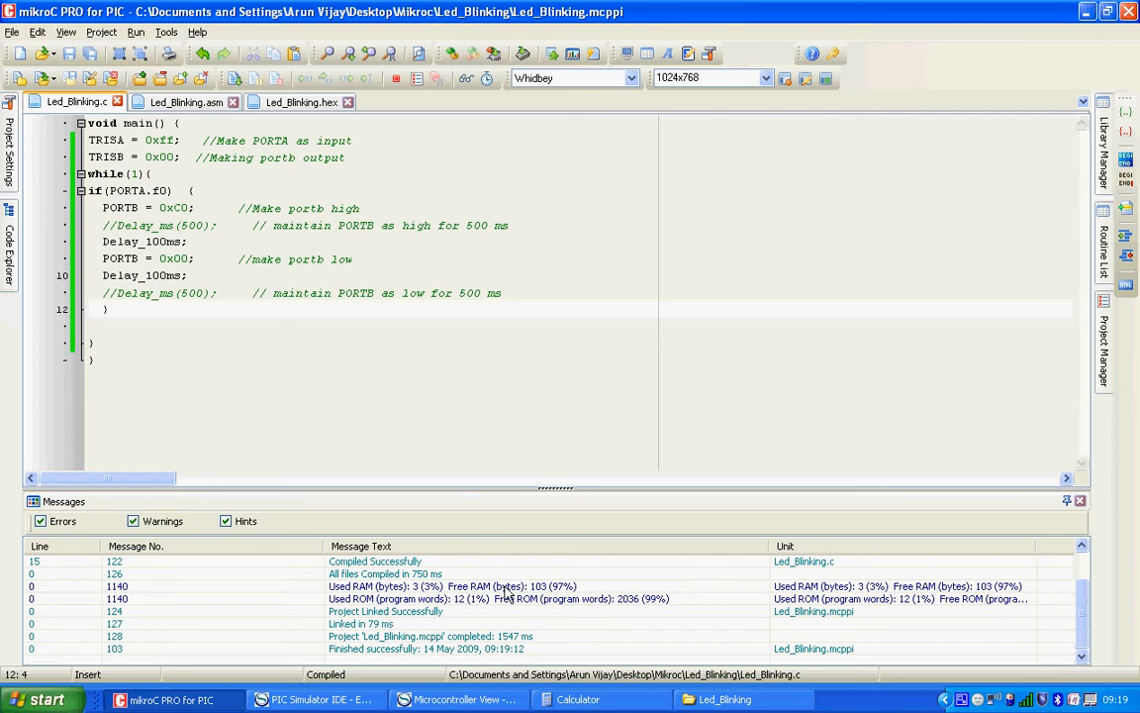
click(307, 699)
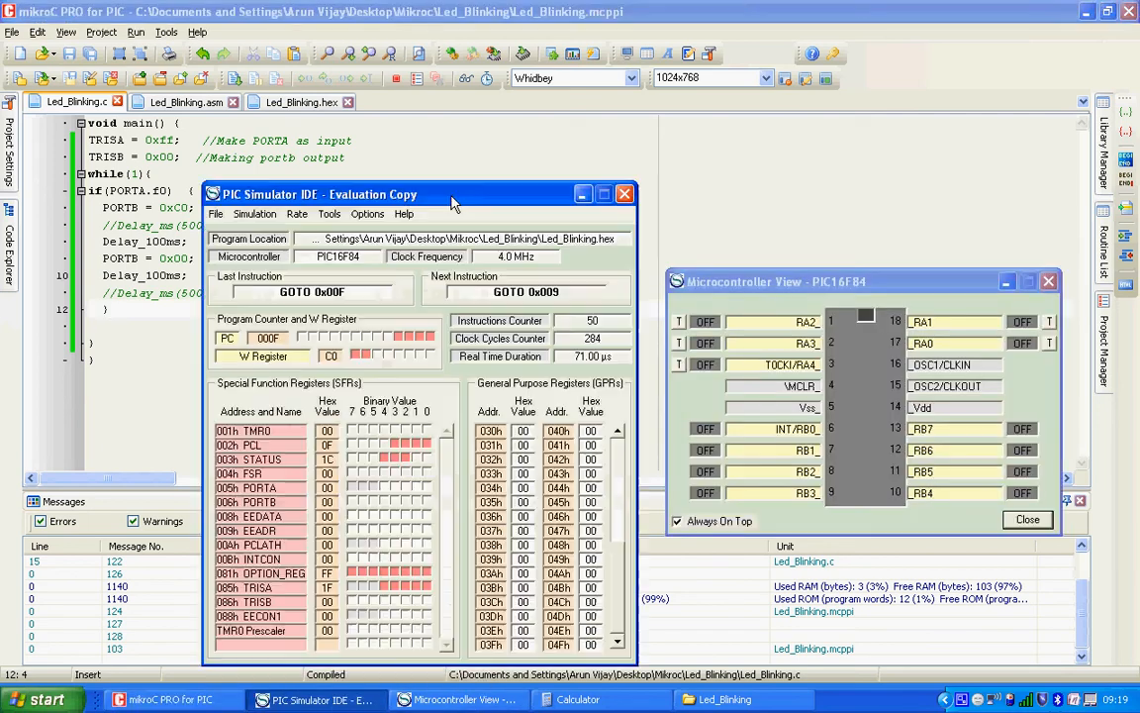
click(216, 214)
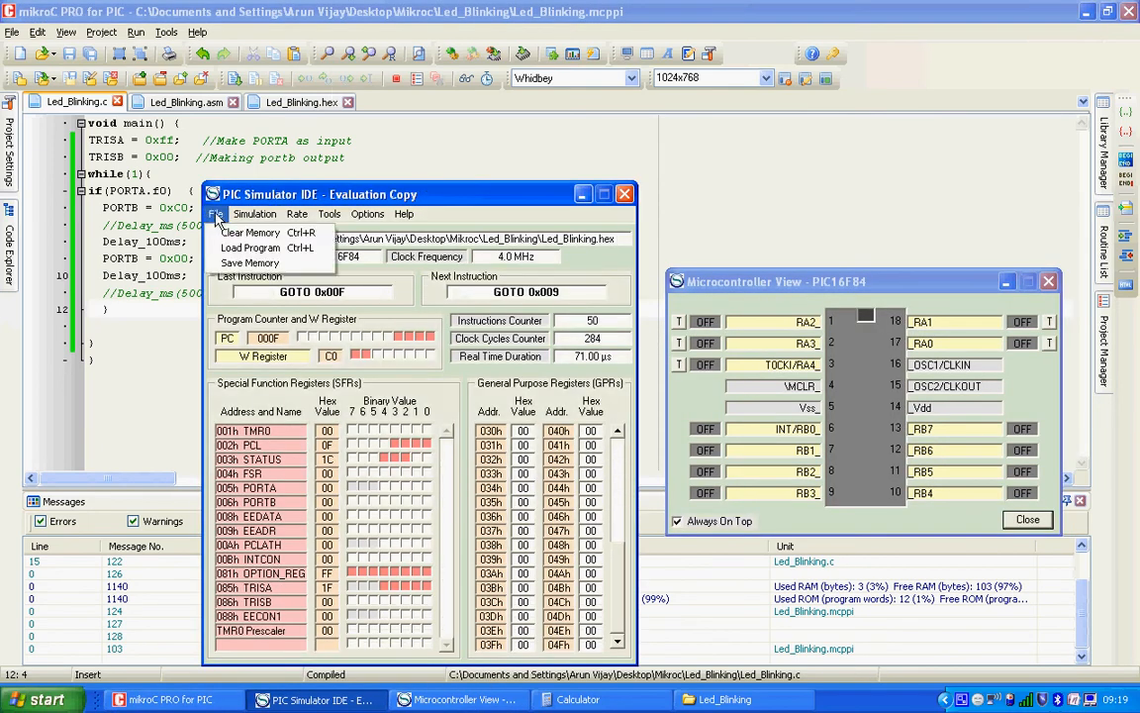
click(250, 247)
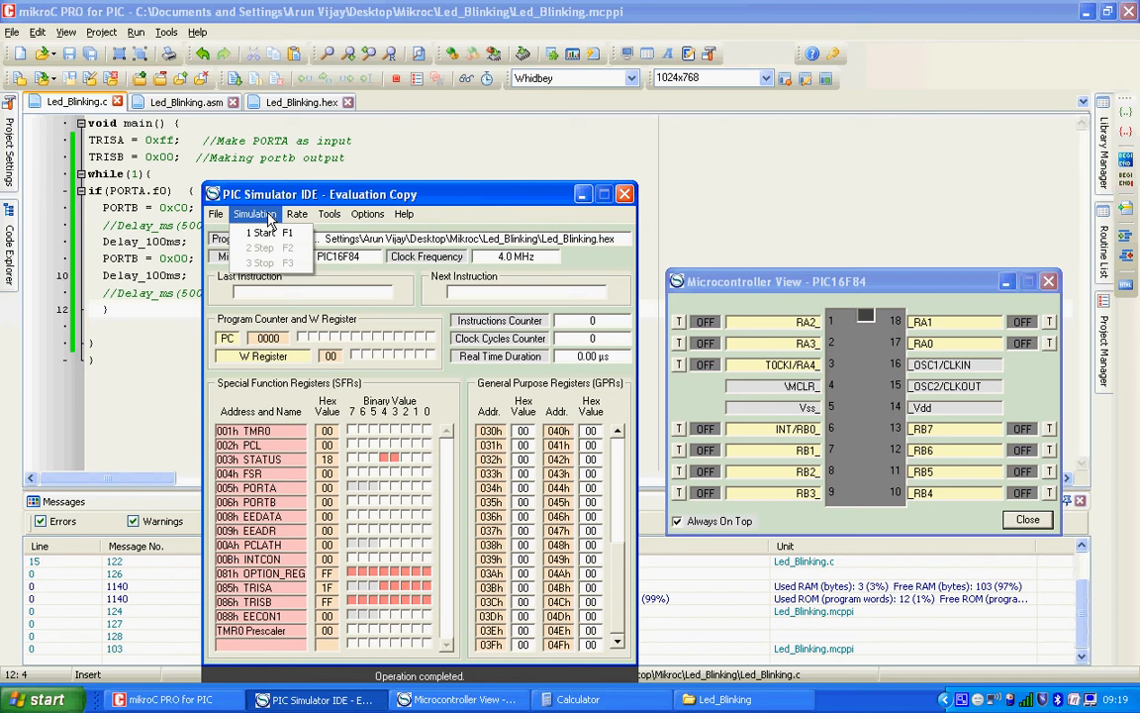
click(264, 231)
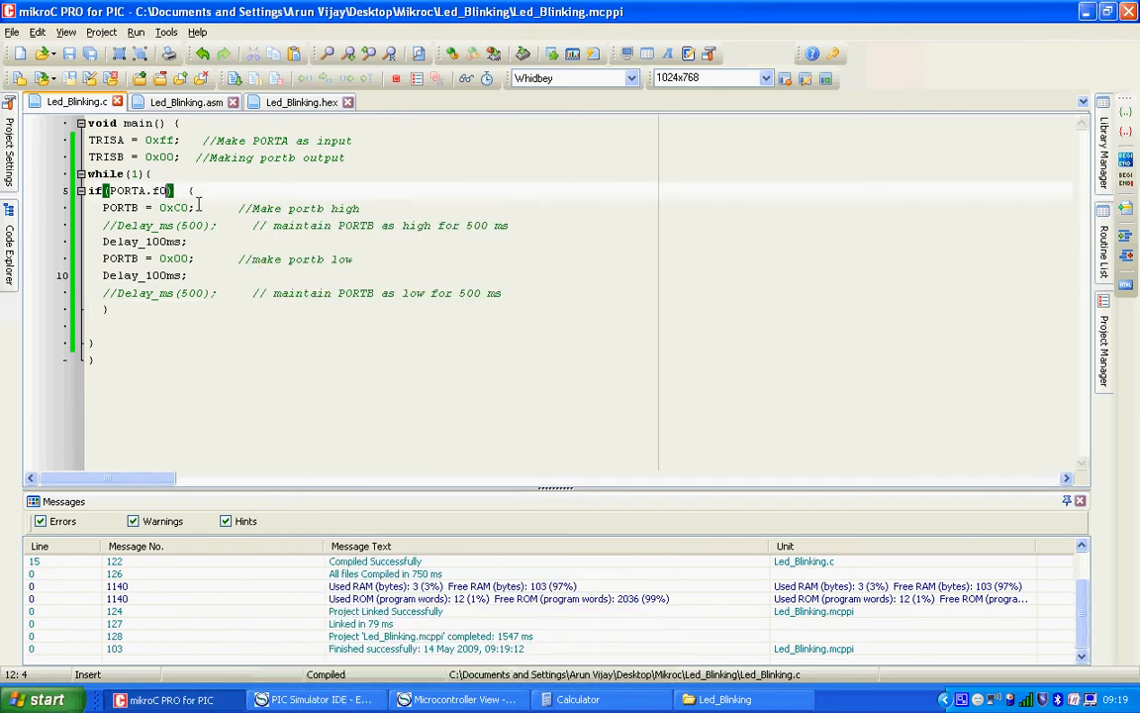
- Change the condition to if(PORTA.f0==1) and rebuild the project
text(==1)
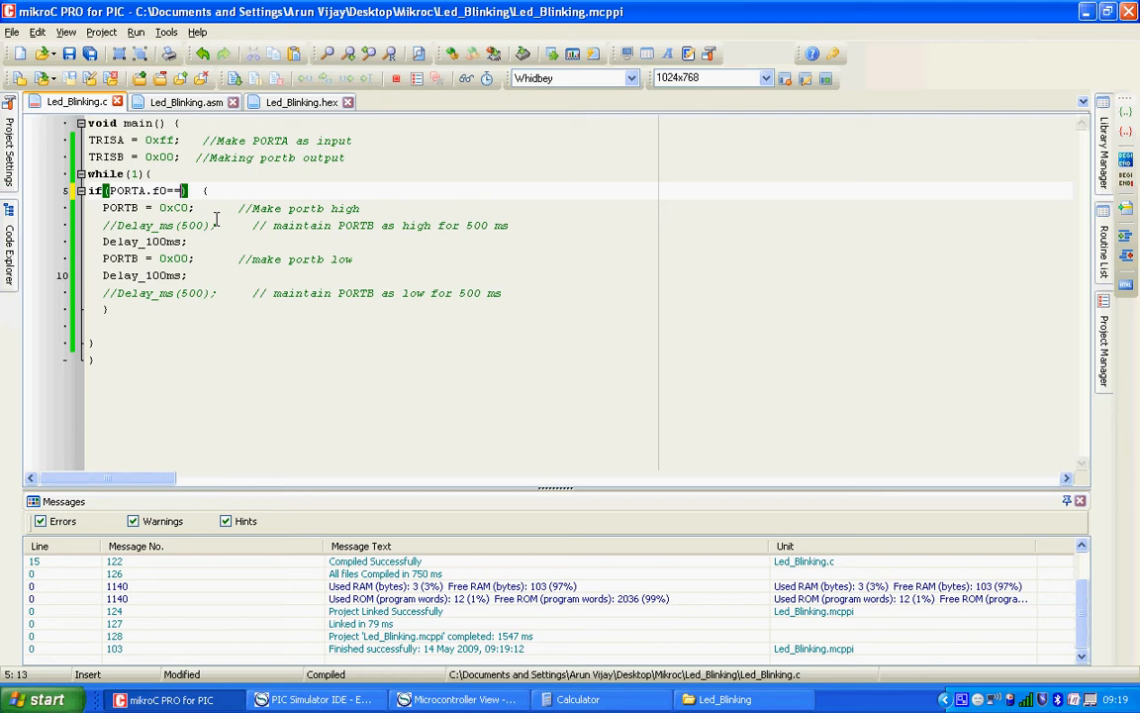
text(1)
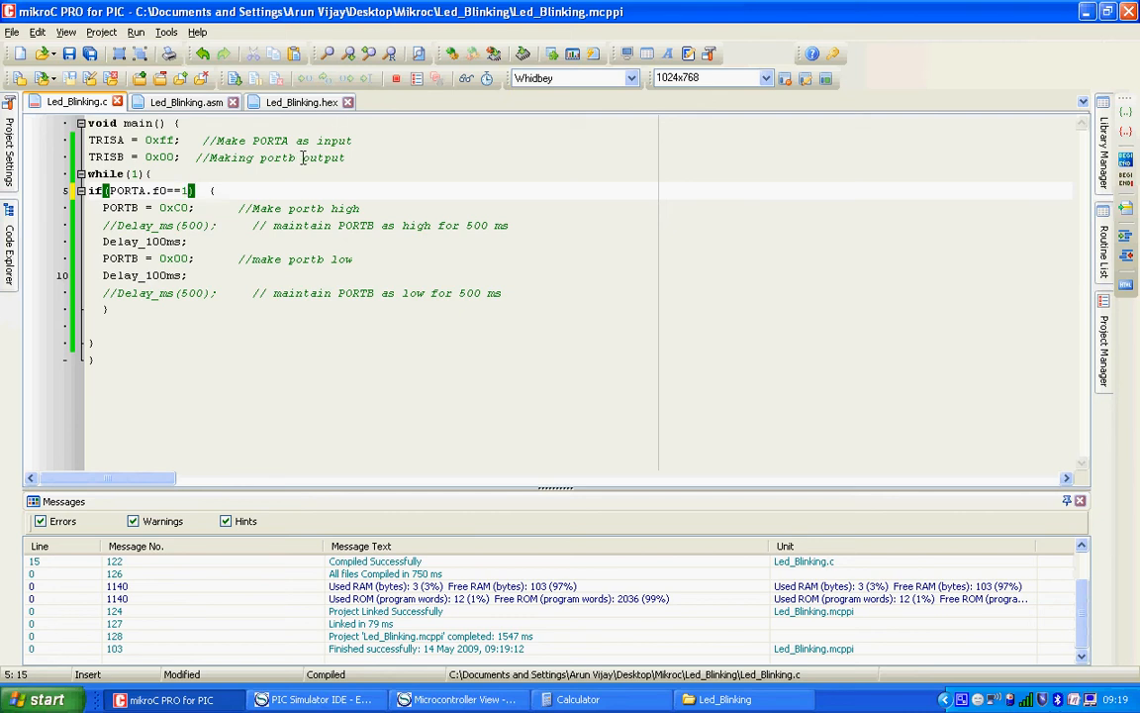
click(183, 190)
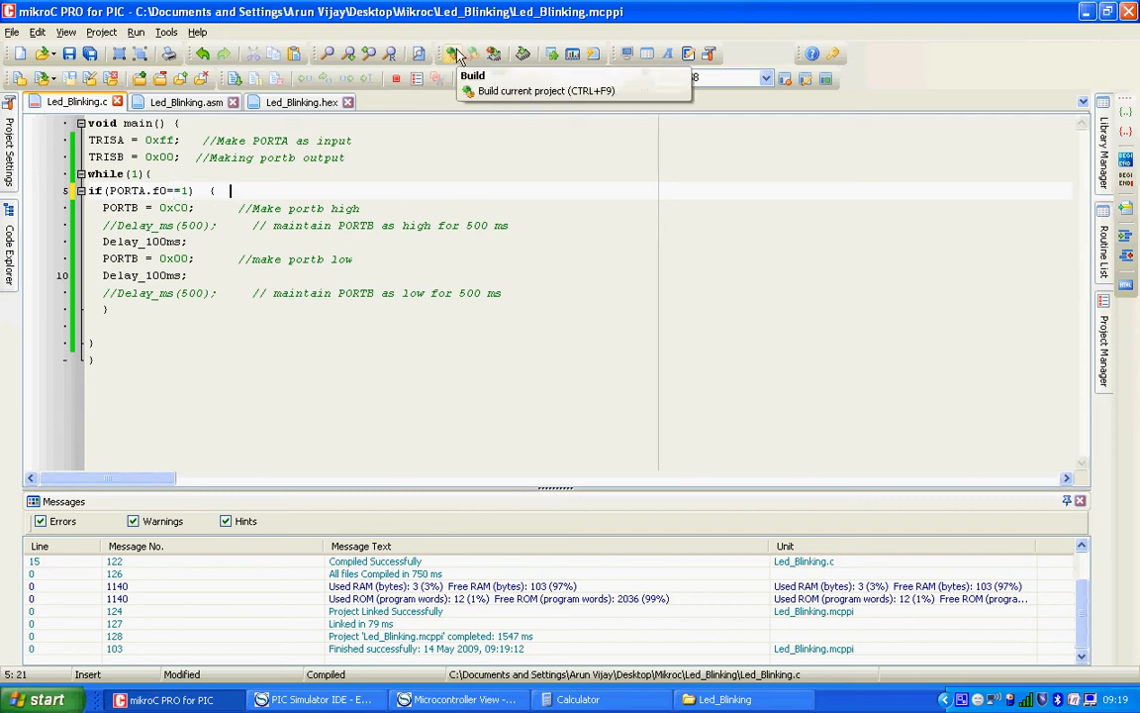
click(456, 54)
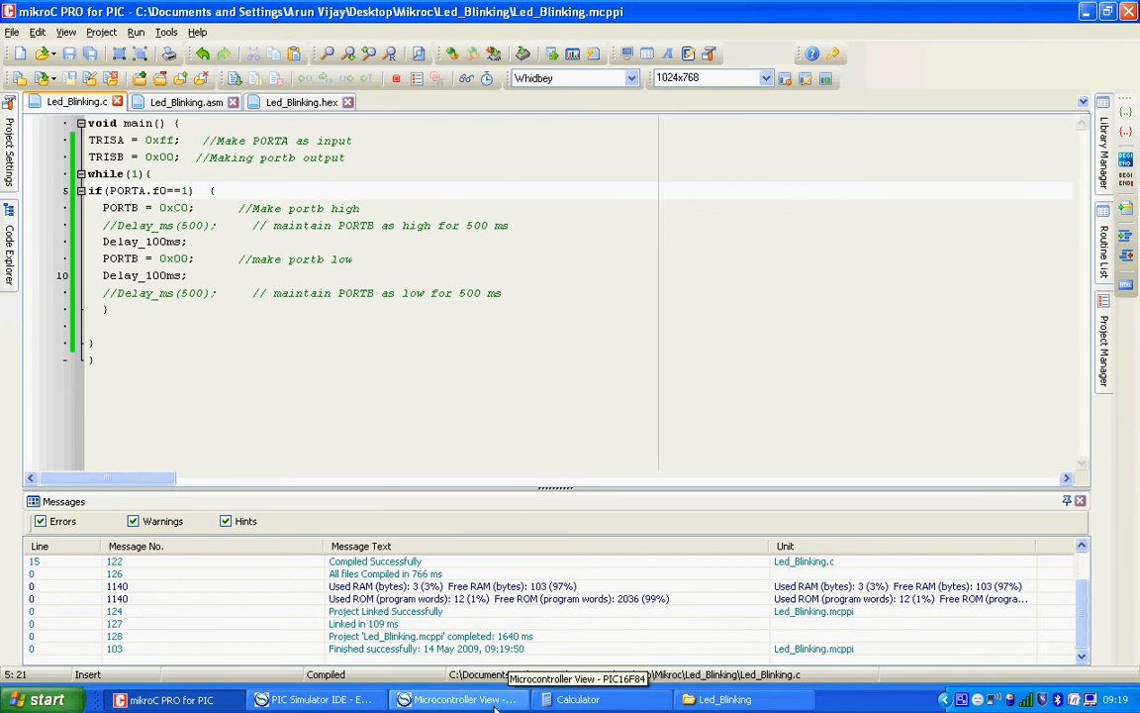
click(313, 699)
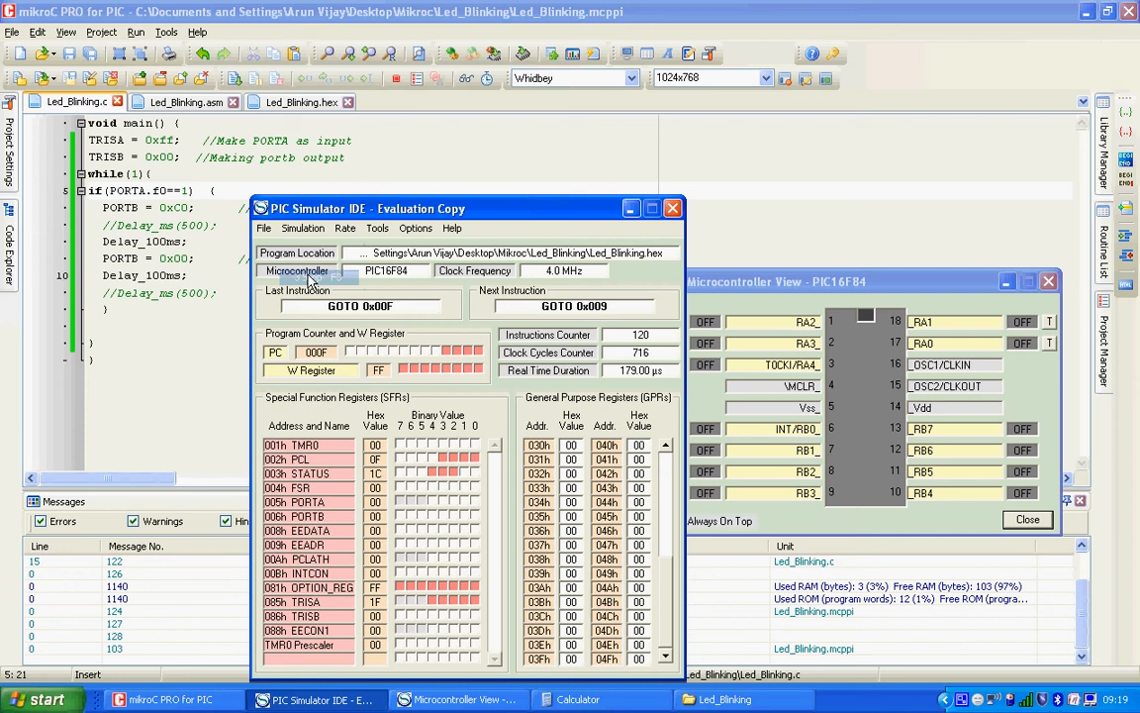
- Clear program memory, load the rebuilt Led_Blinking hex, and run the simulation
click(263, 227)
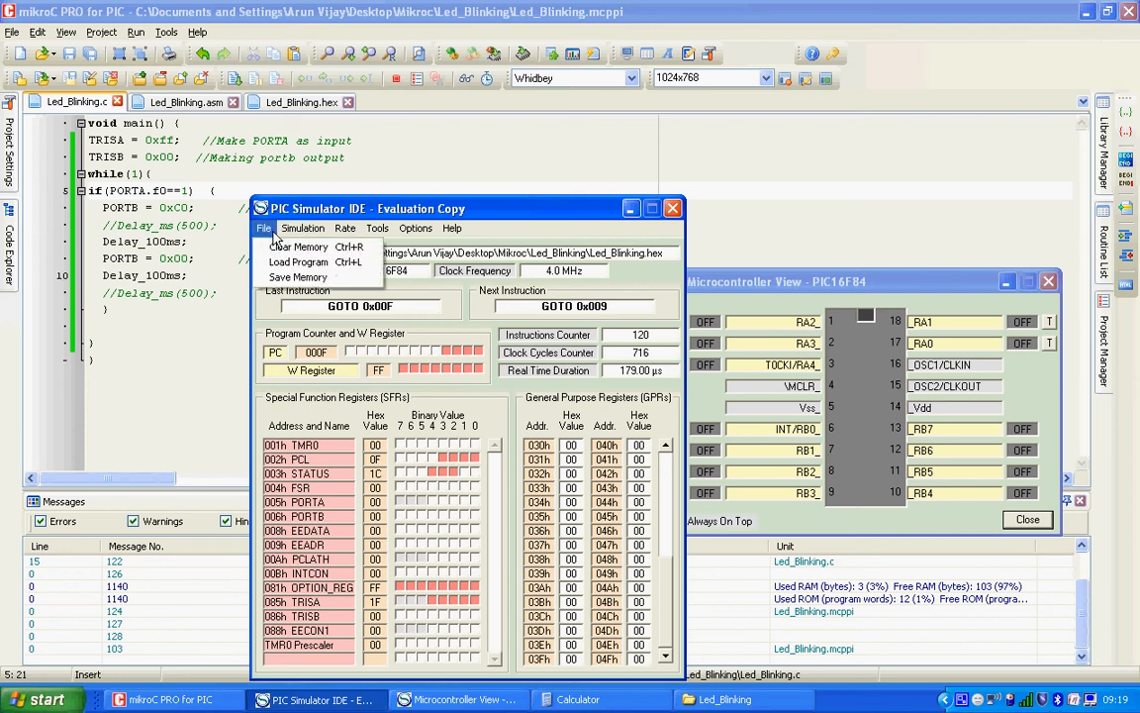
click(298, 247)
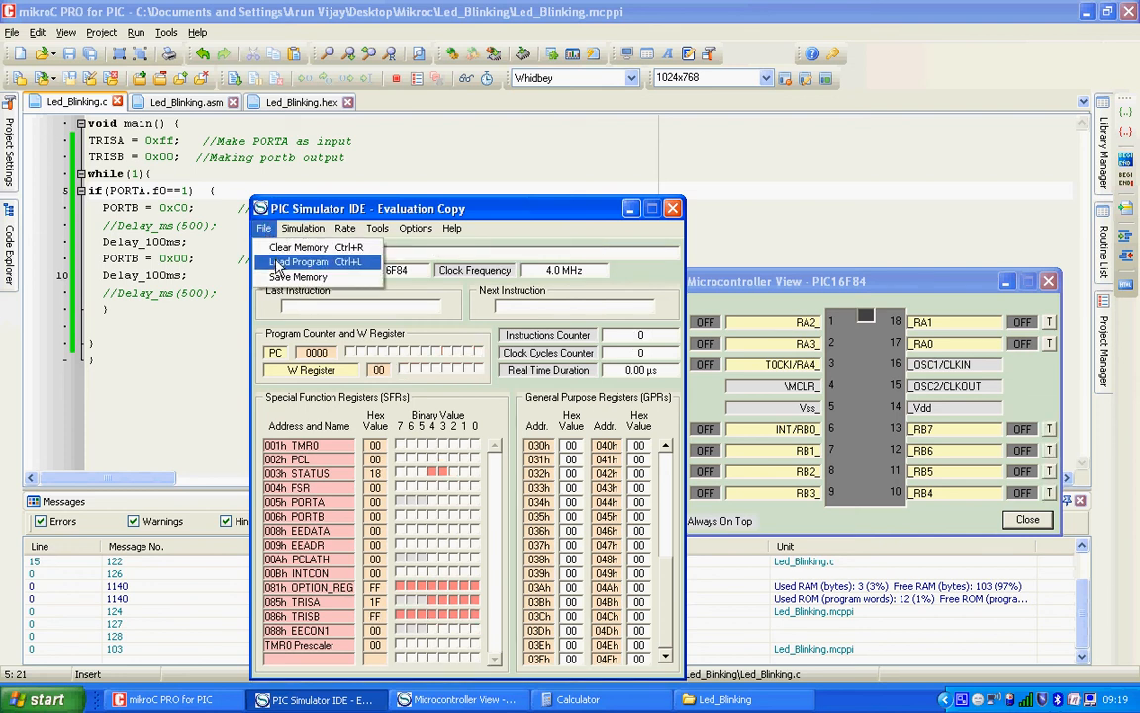
click(306, 262)
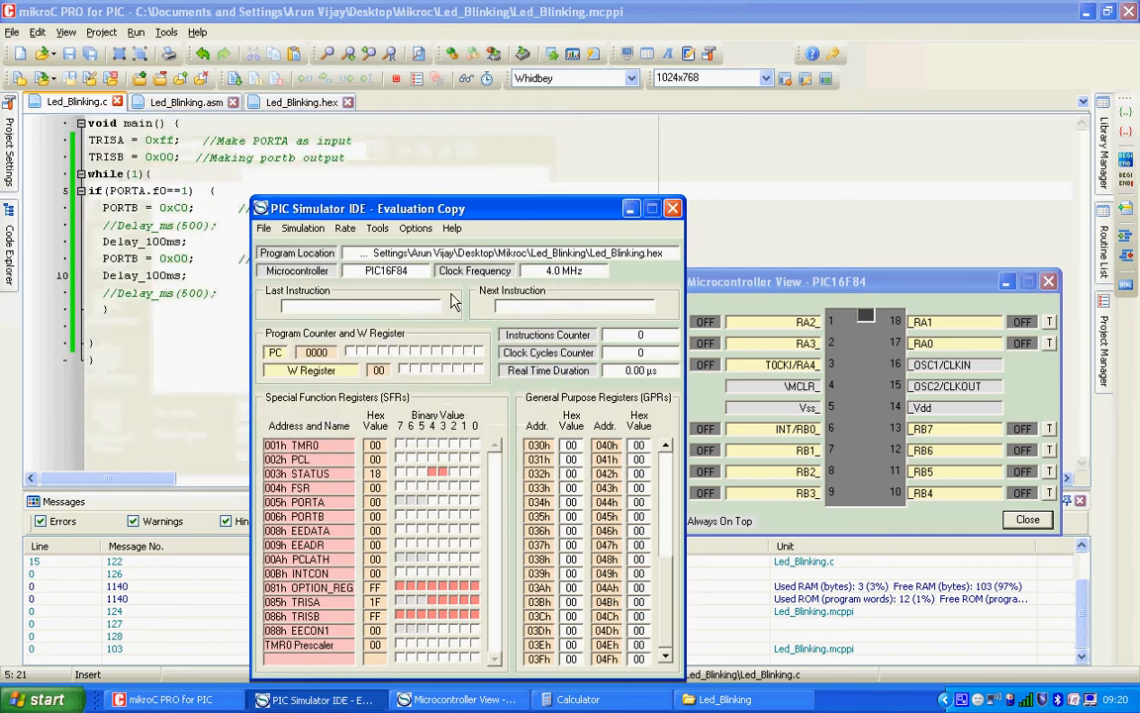
click(302, 227)
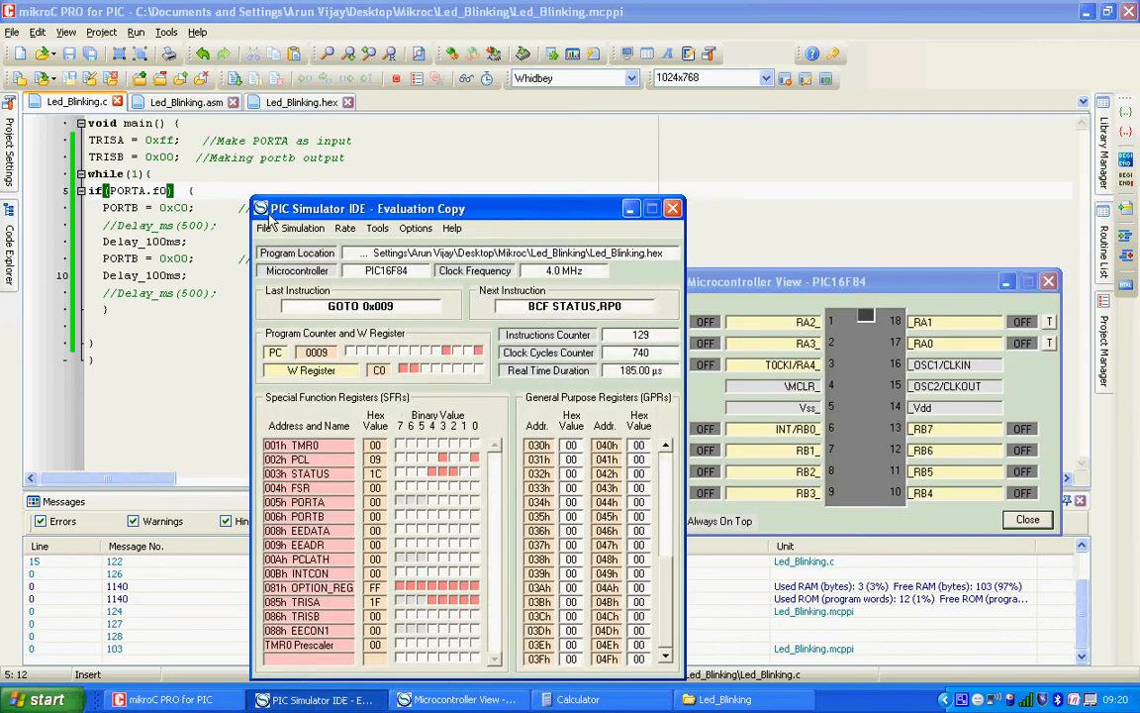
- Stop the simulation and reload Led_Blinking.hex through File > Load Program
click(303, 228)
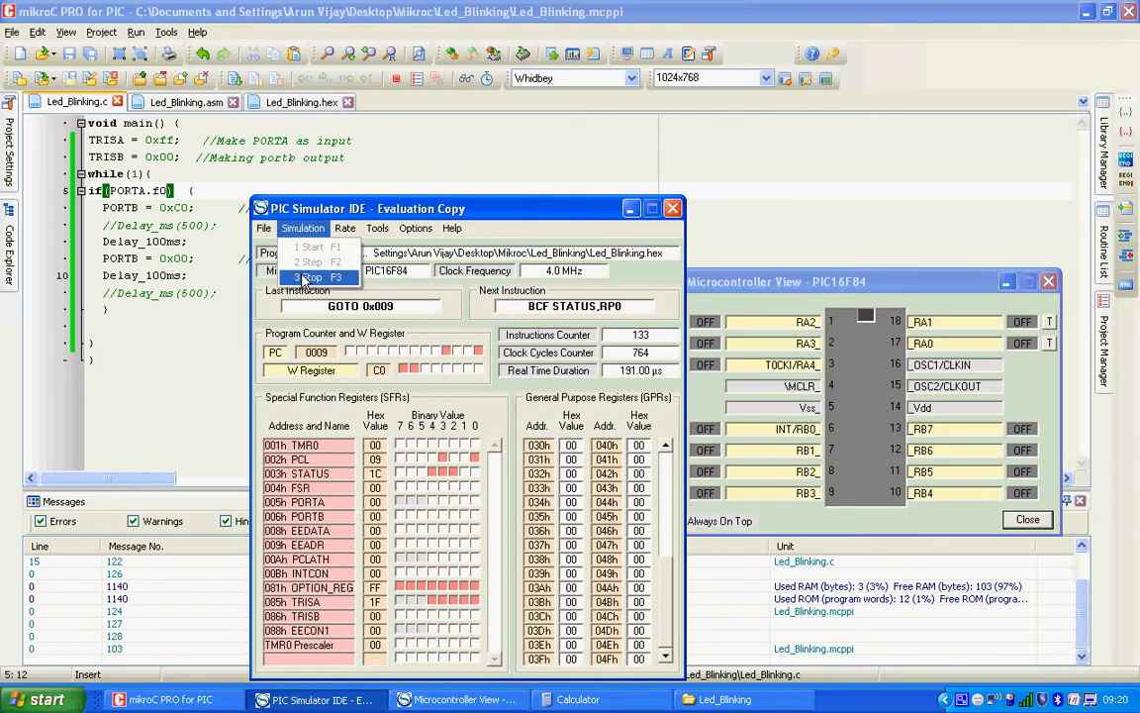
click(308, 277)
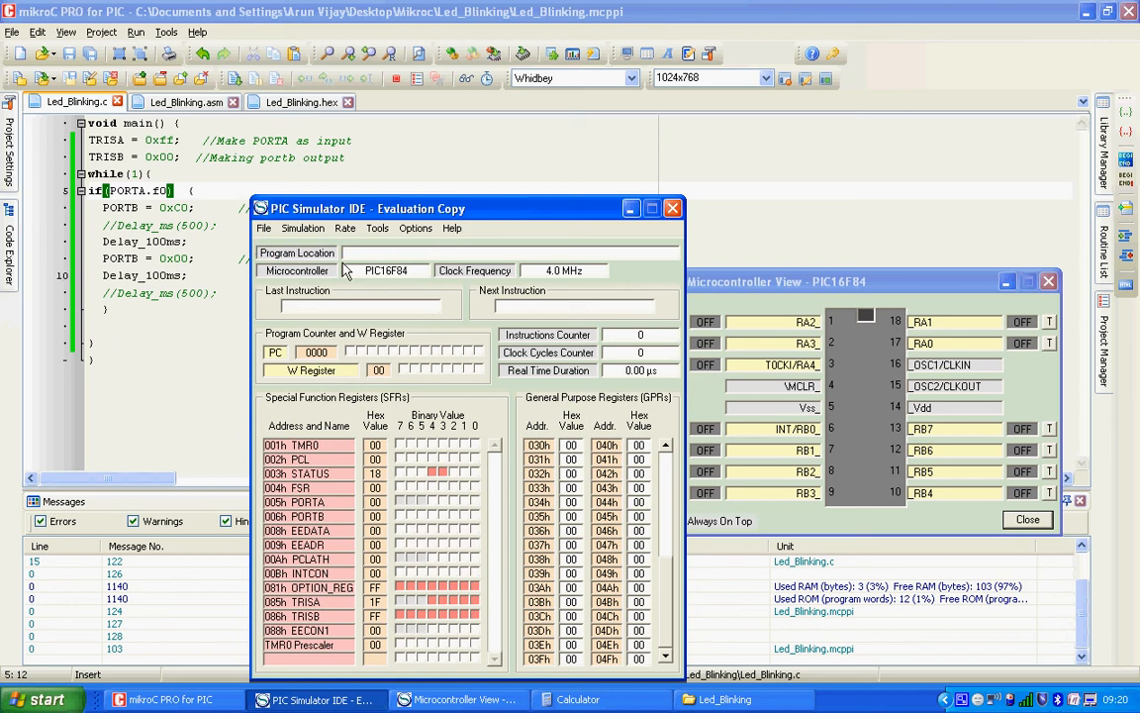
click(263, 227)
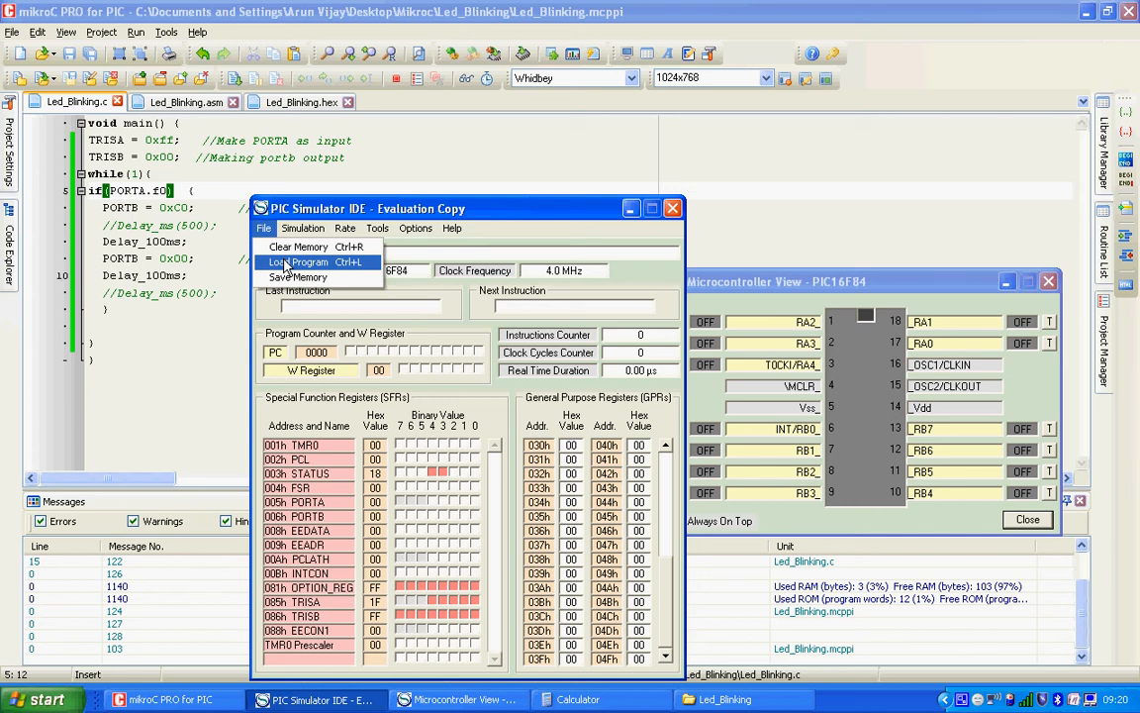
mouse_move(288, 268)
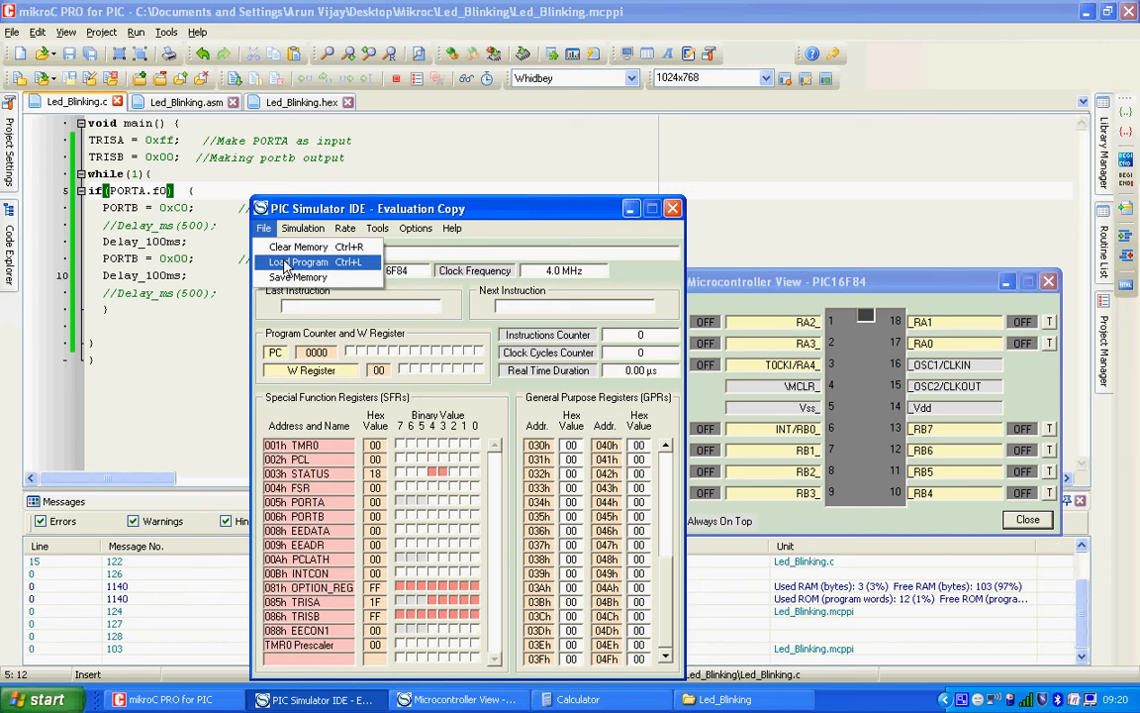
click(304, 262)
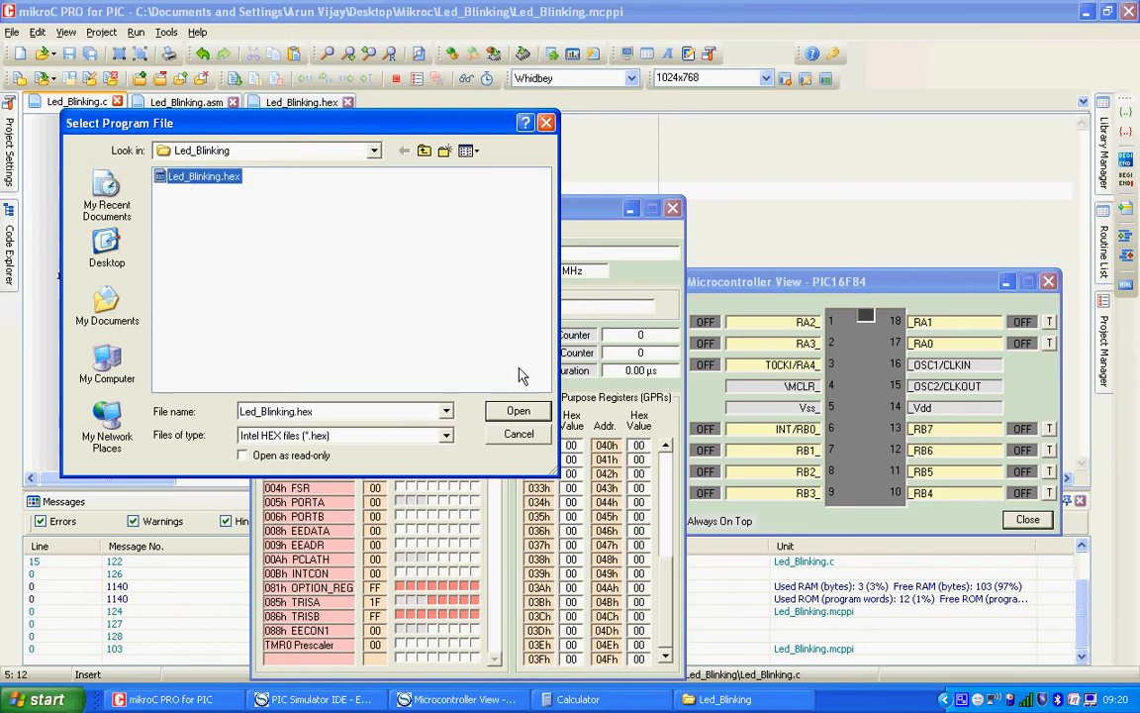
click(518, 411)
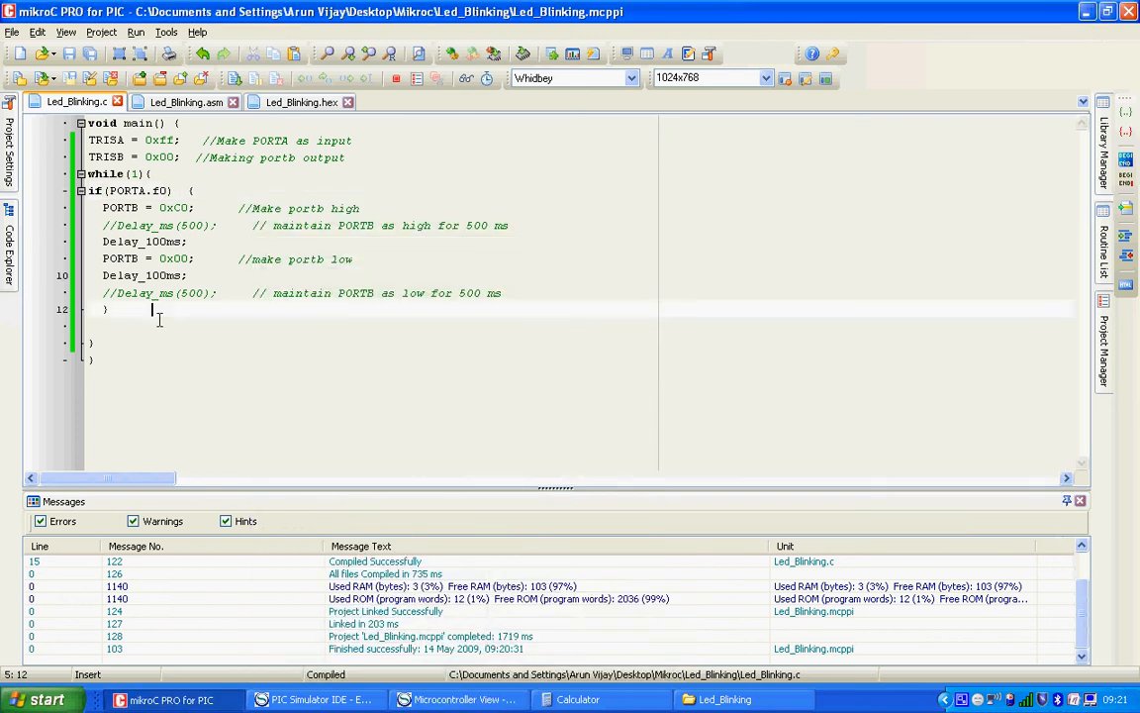
- Add an else branch after the if block that sets PORTB = 0x00
text(e)
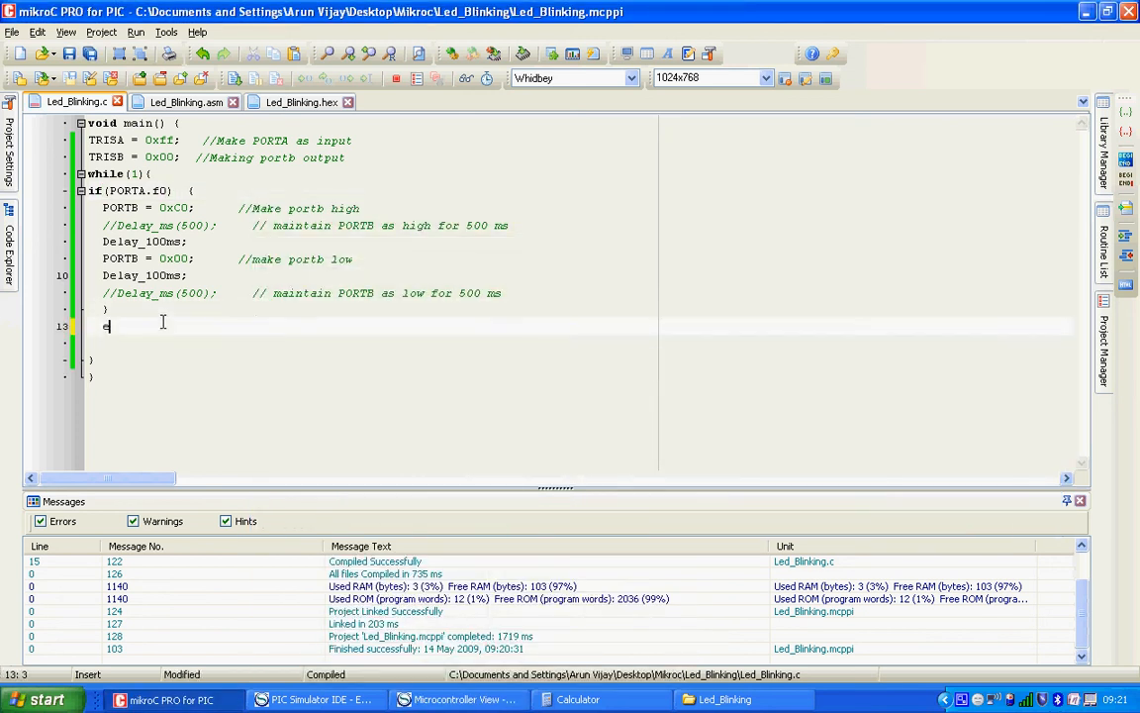
text(lse)
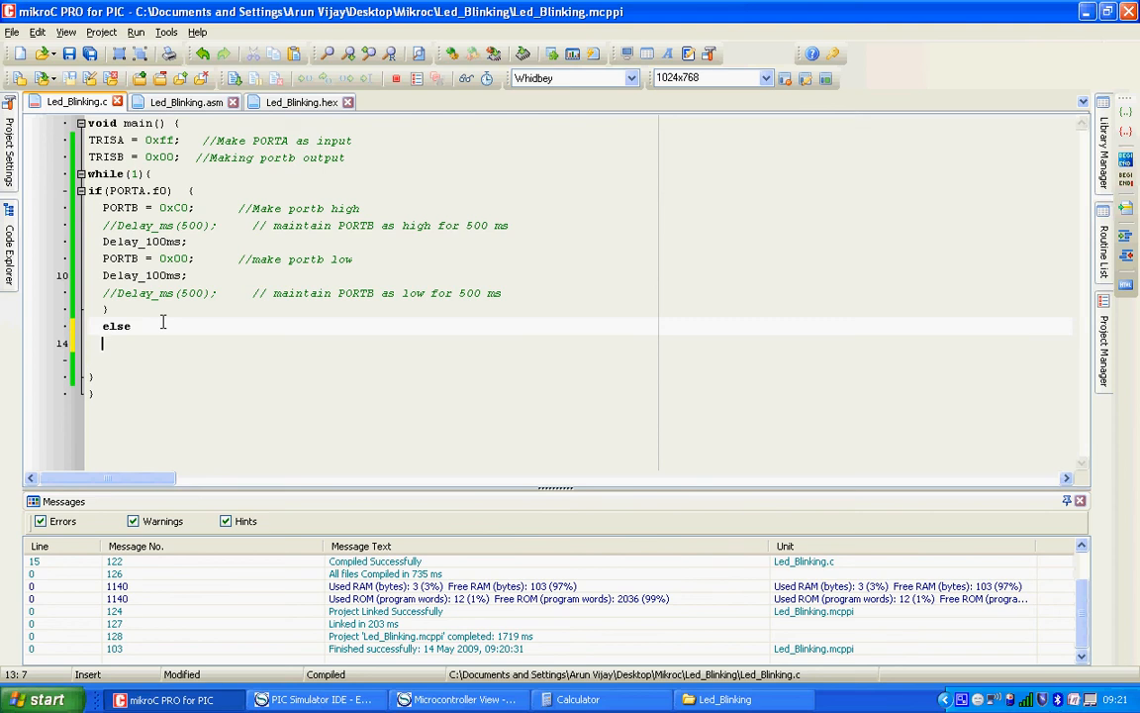
text(PORTB = 0x00;)
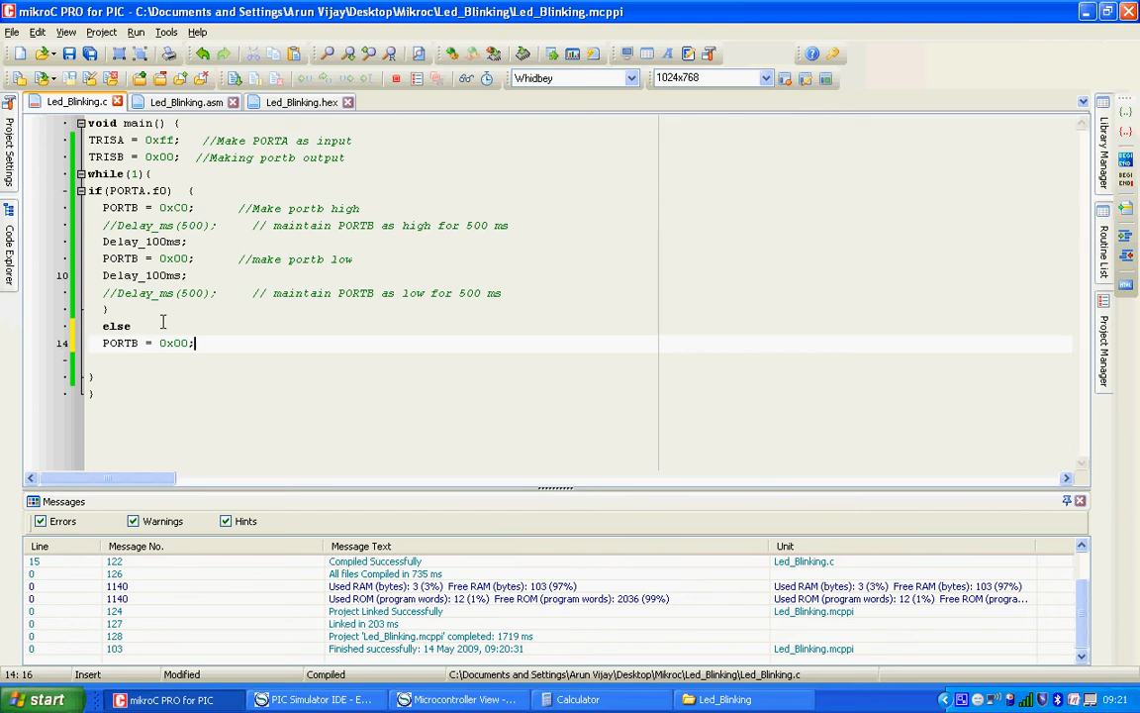
mouse_move(458, 699)
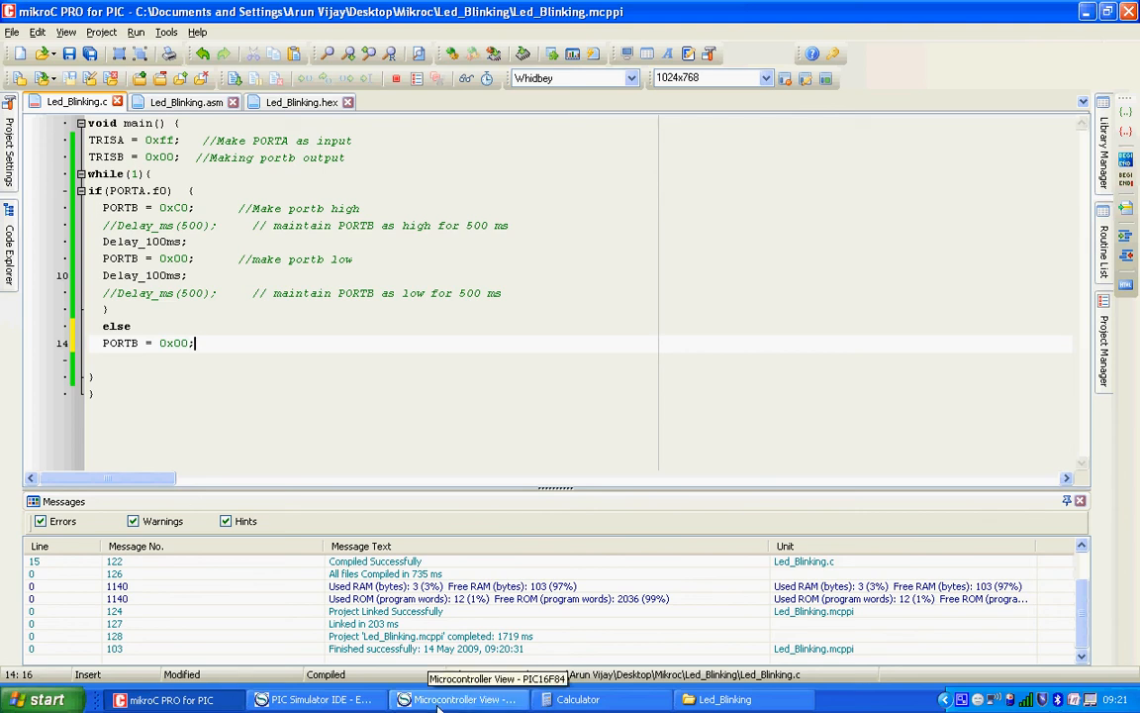
click(458, 698)
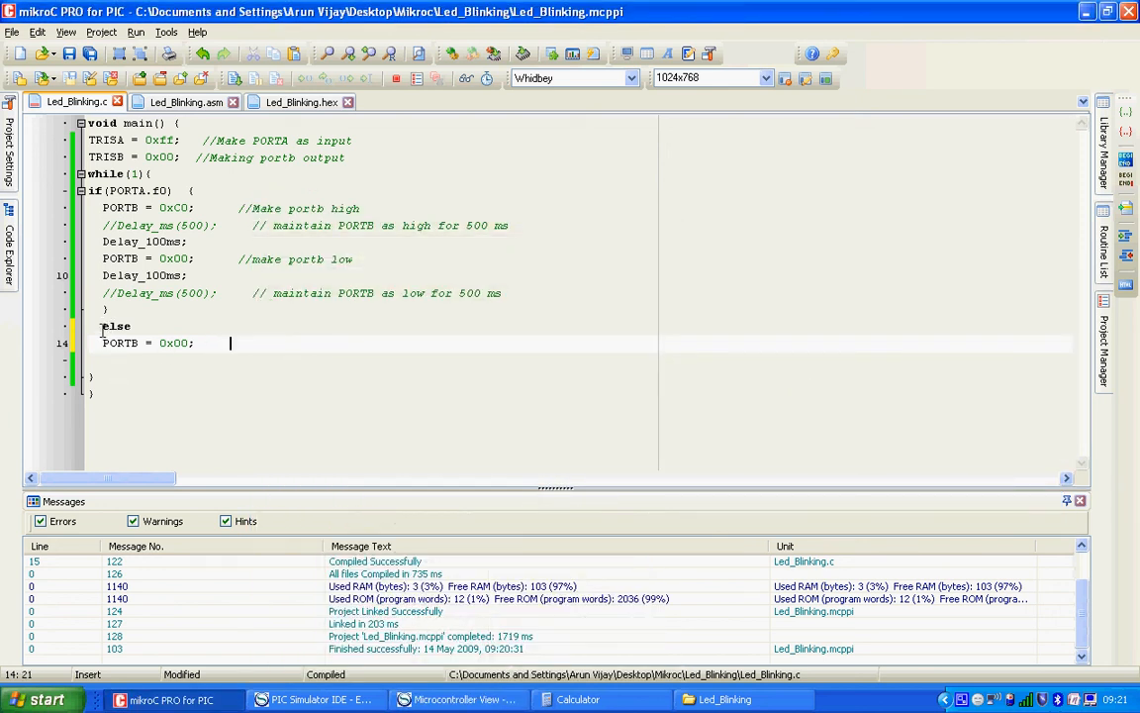
- Check the new else lines and rebuild the project
drag(102, 325, 194, 342)
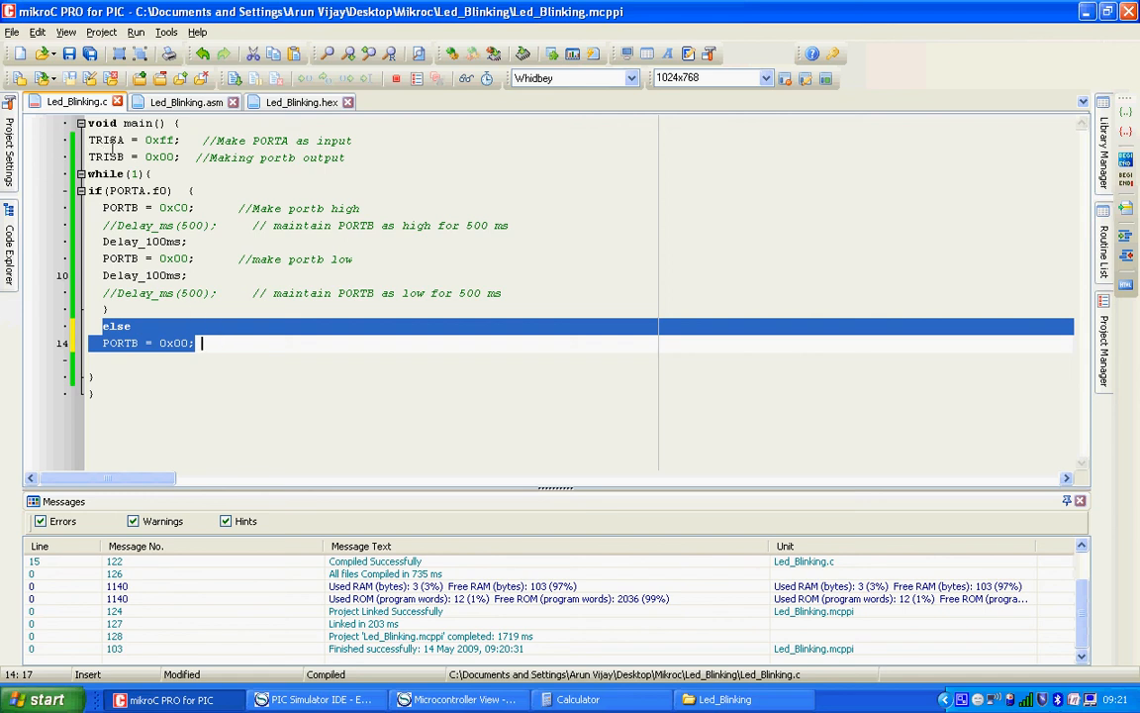
click(259, 377)
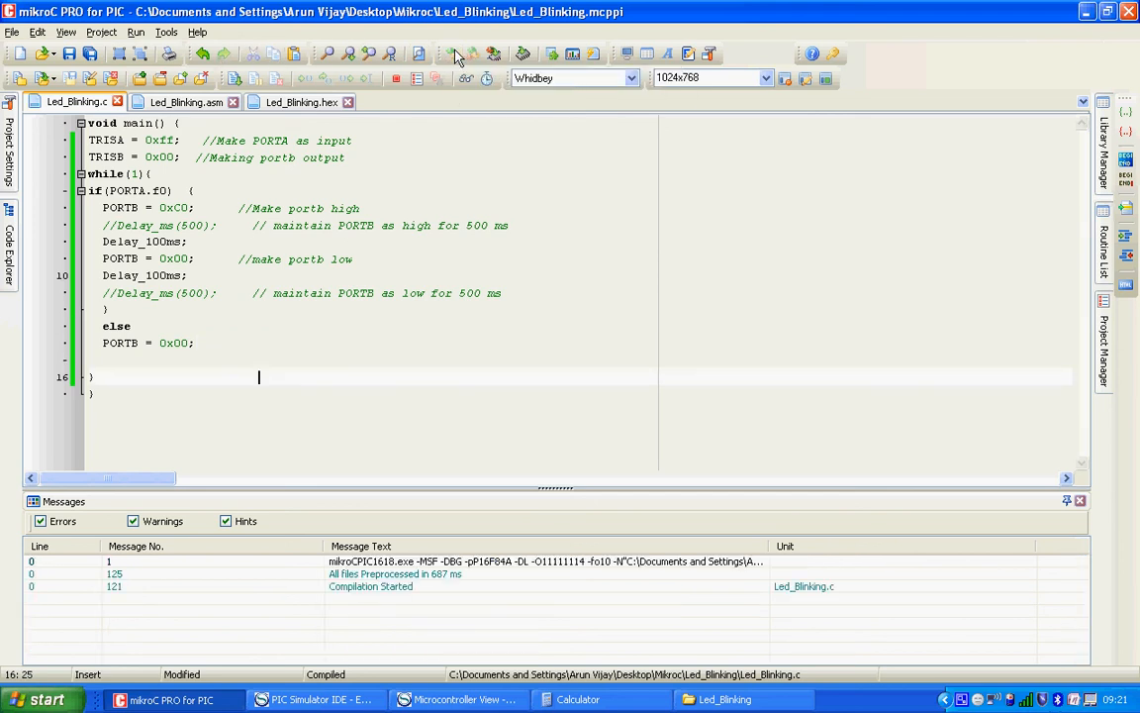
click(455, 55)
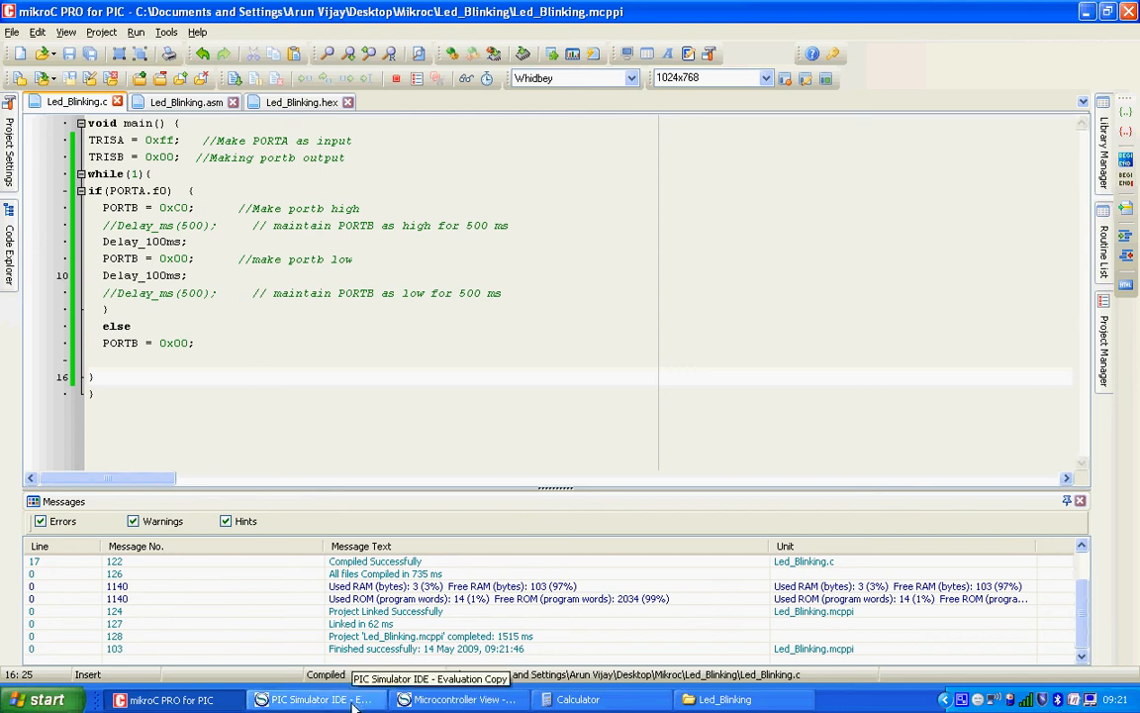
- Simulate the rebuilt program in PIC Simulator IDE with PORTB pins off, then return to mikroC
click(303, 227)
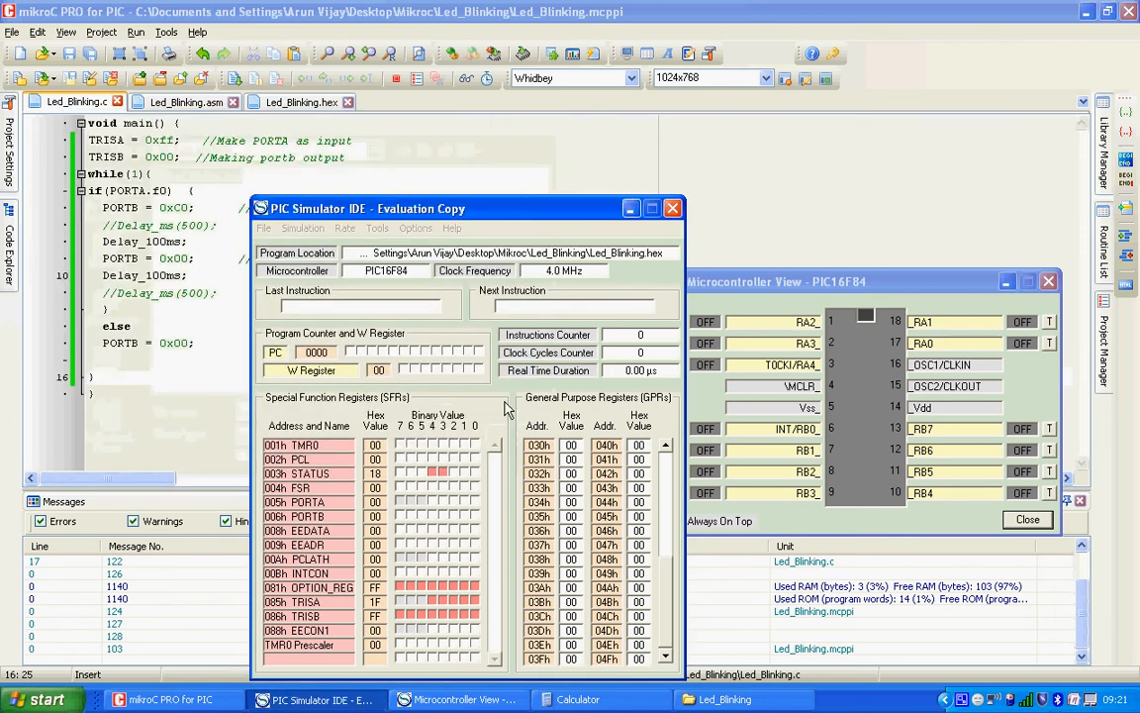
click(303, 228)
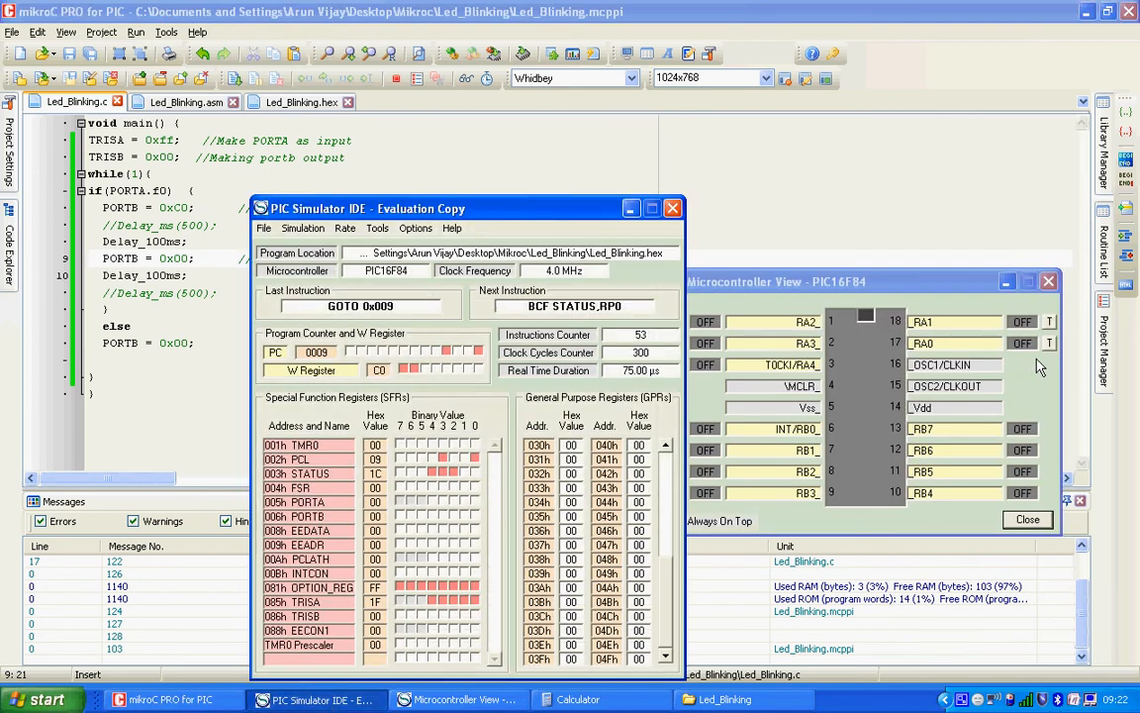
mouse_move(1047, 351)
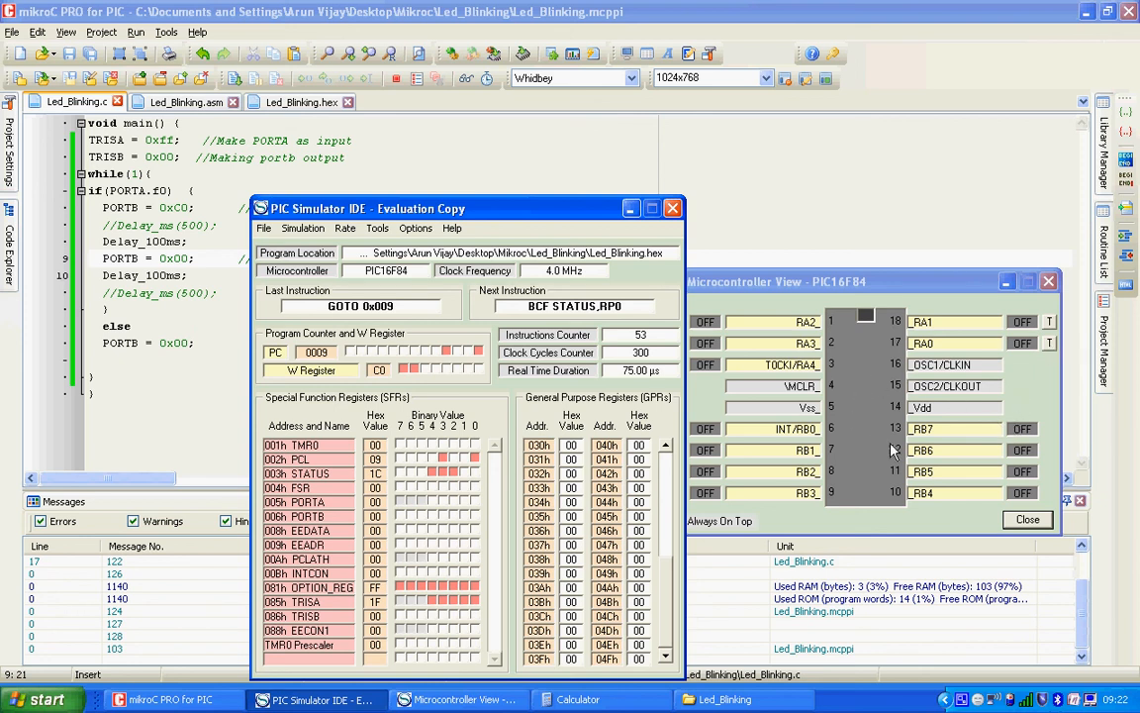
mouse_move(1029, 448)
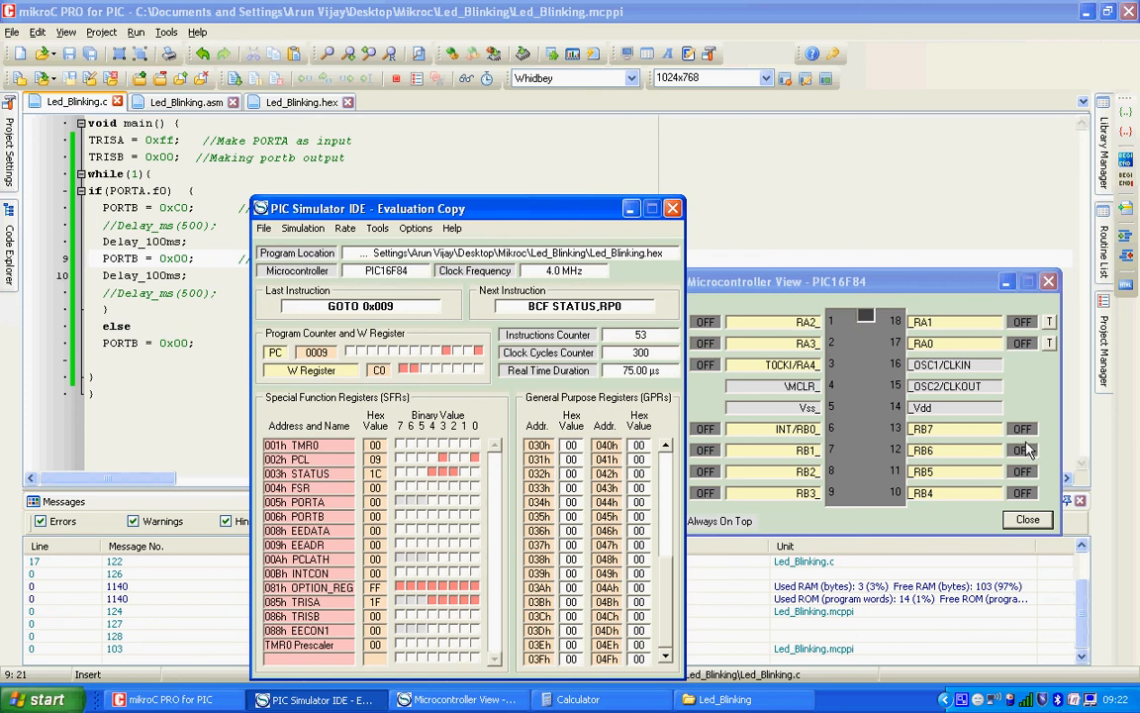
mouse_move(1028, 448)
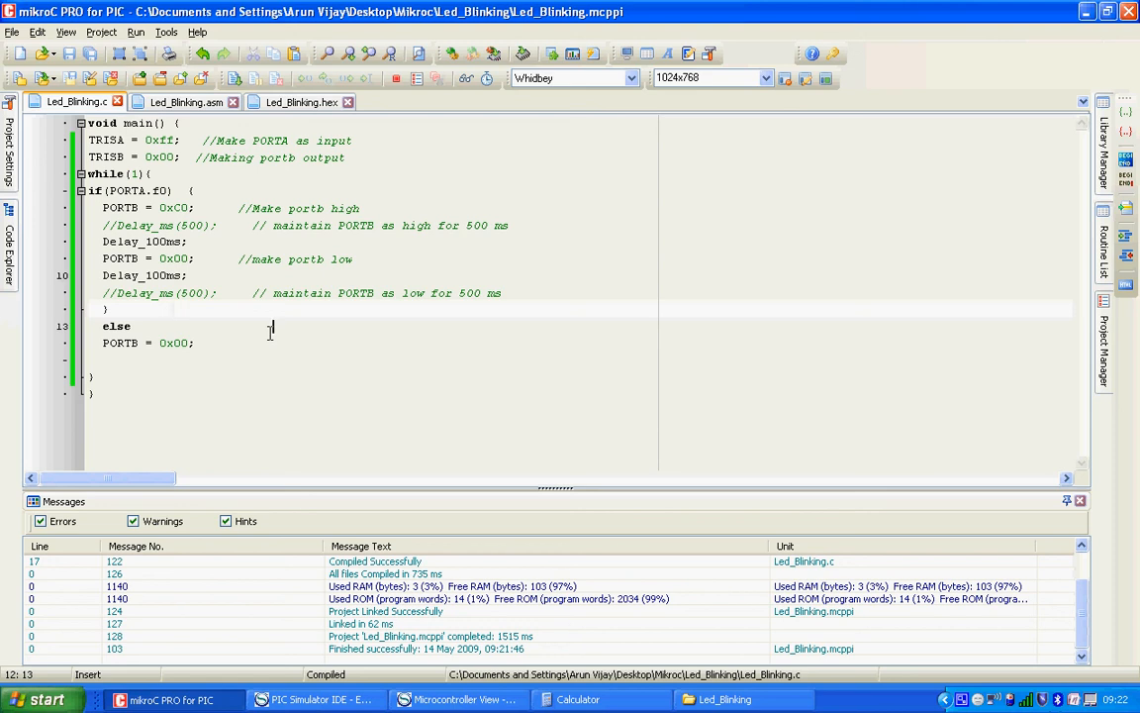
click(533, 384)
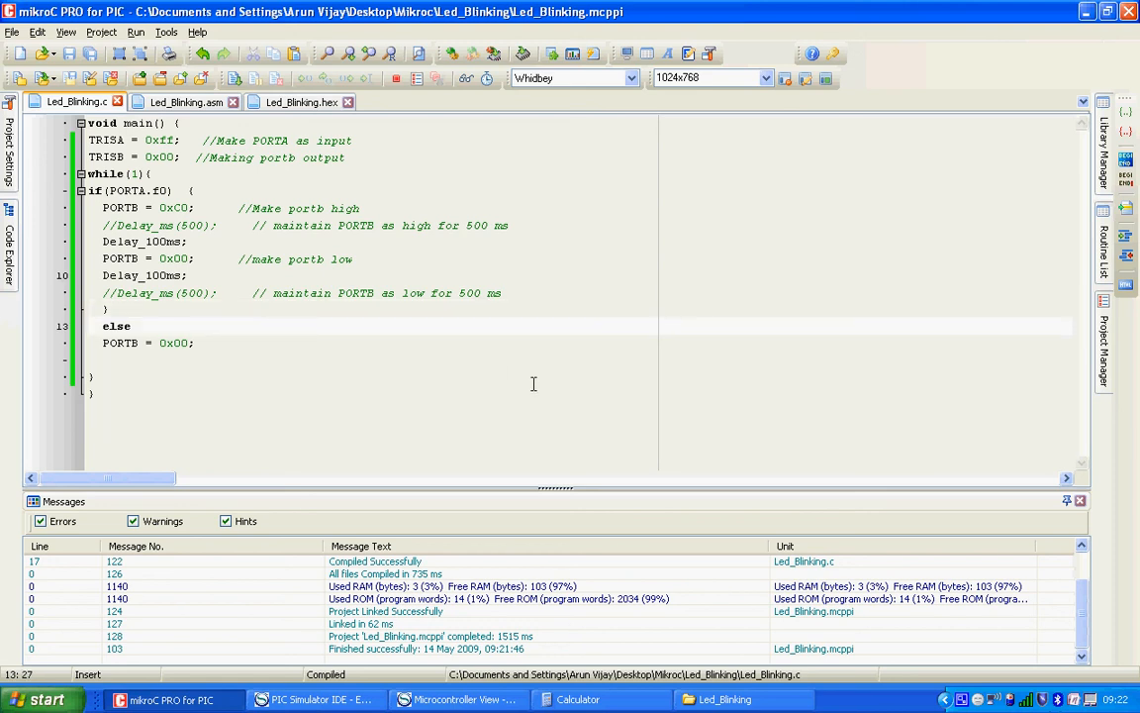